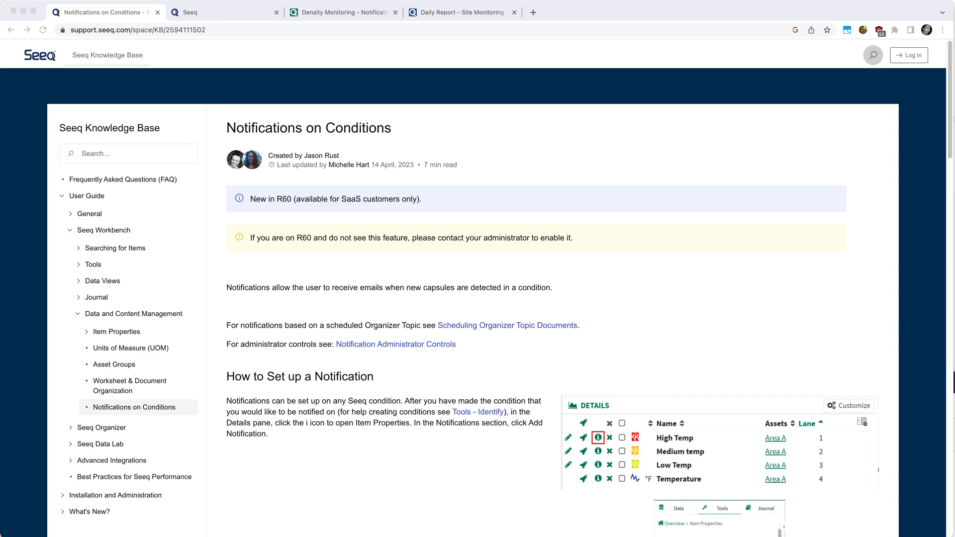
Switch to the Density Monitoring worksheet showing the Quality Excursion condition
click(341, 12)
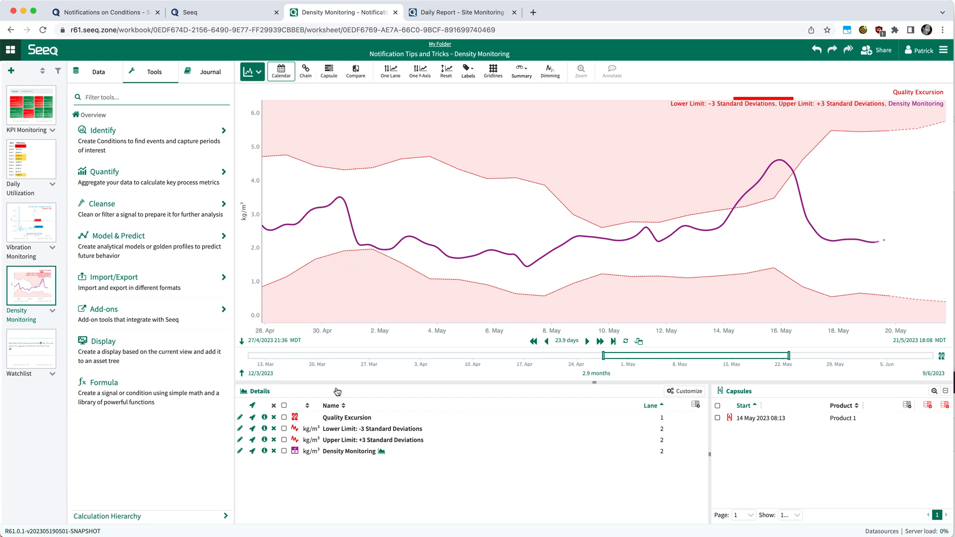
mouse_move(338, 391)
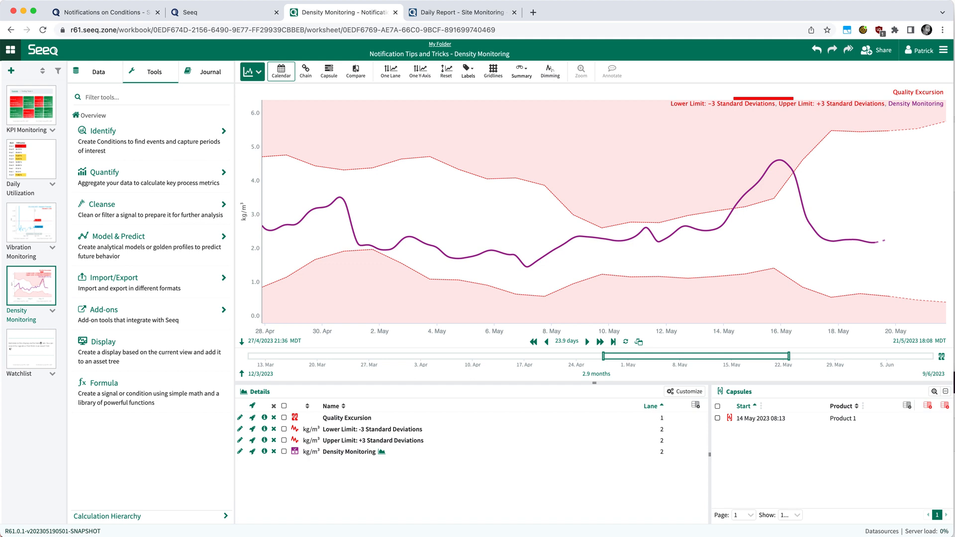
mouse_move(264, 418)
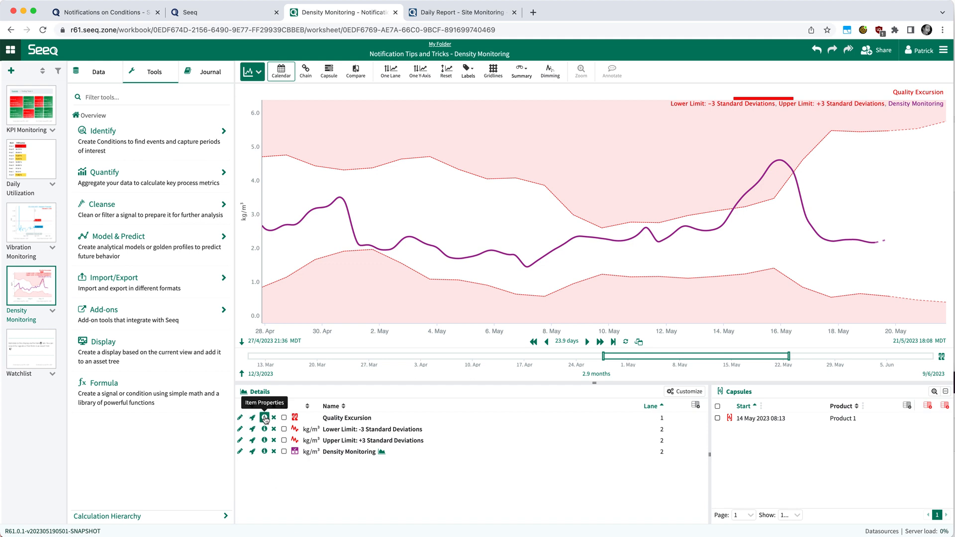
Open the Quality Excursion item properties and add a new notification
click(264, 419)
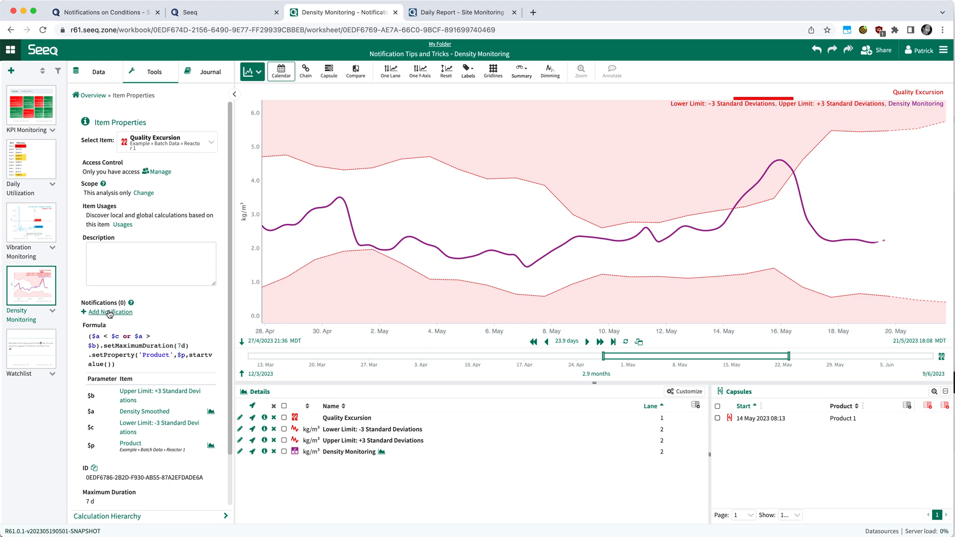
click(110, 312)
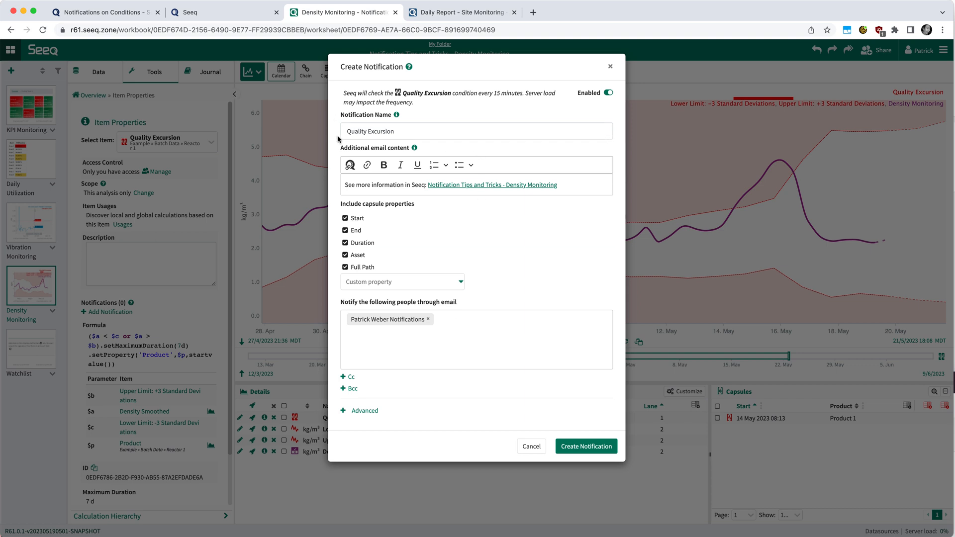
Rename the notification to 'Unit 1 - Density Excursion', replacing 'Quality' with 'Density'
click(476, 131)
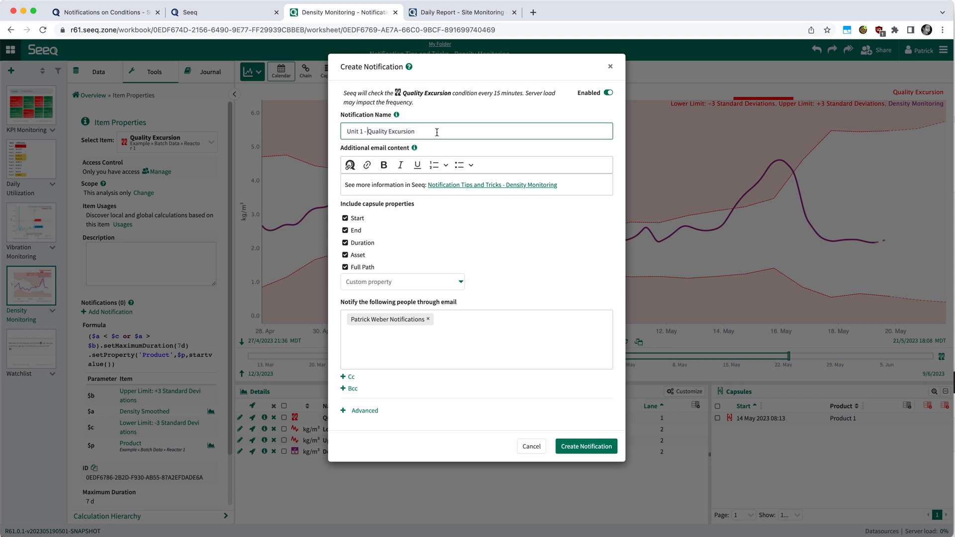
double_click(377, 132)
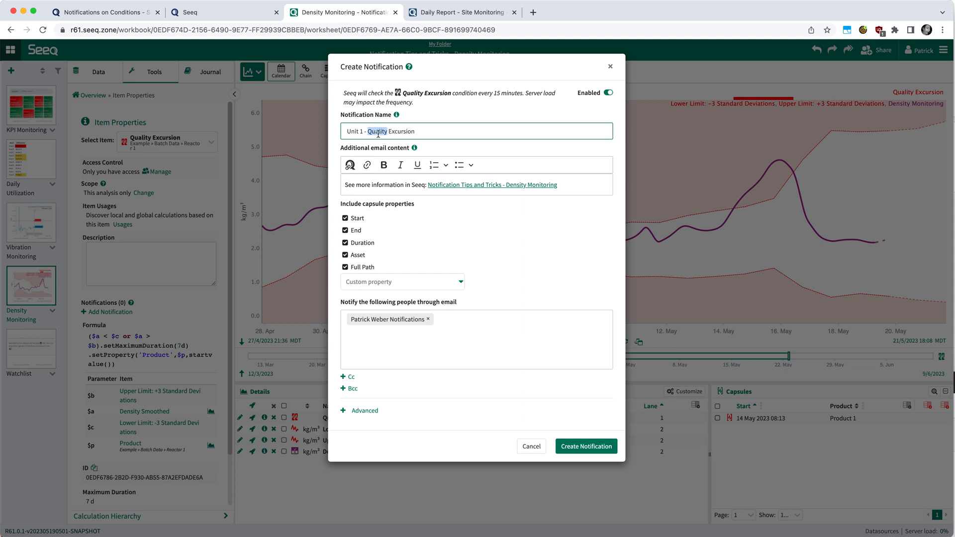
text(Density)
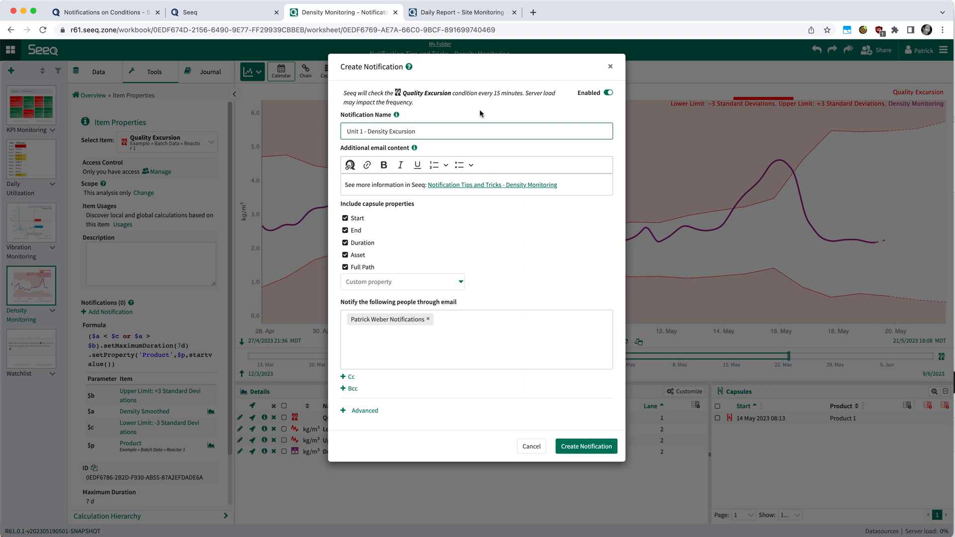
mouse_move(448, 310)
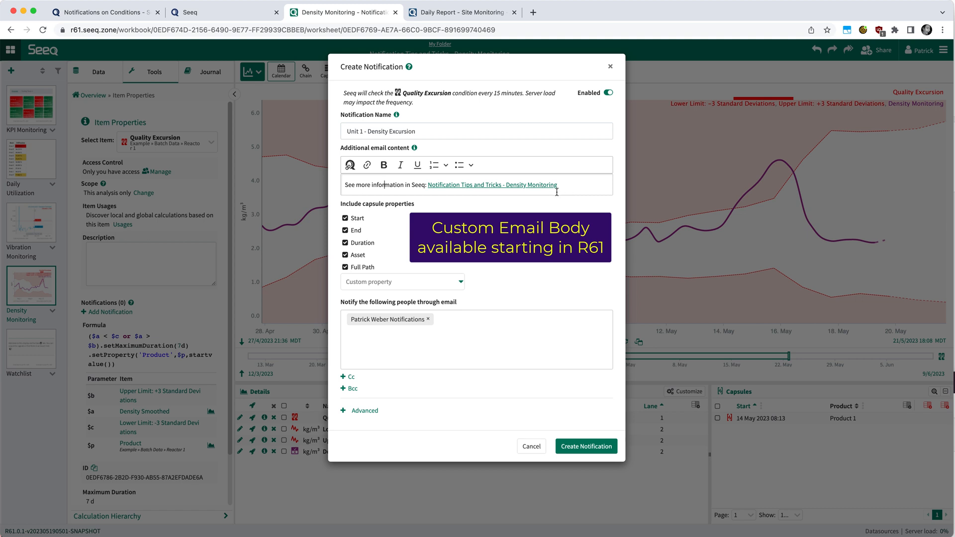
Replace the default email text with 'Unit 1 density excursion. See list of capsules below.'
drag(369, 185, 556, 185)
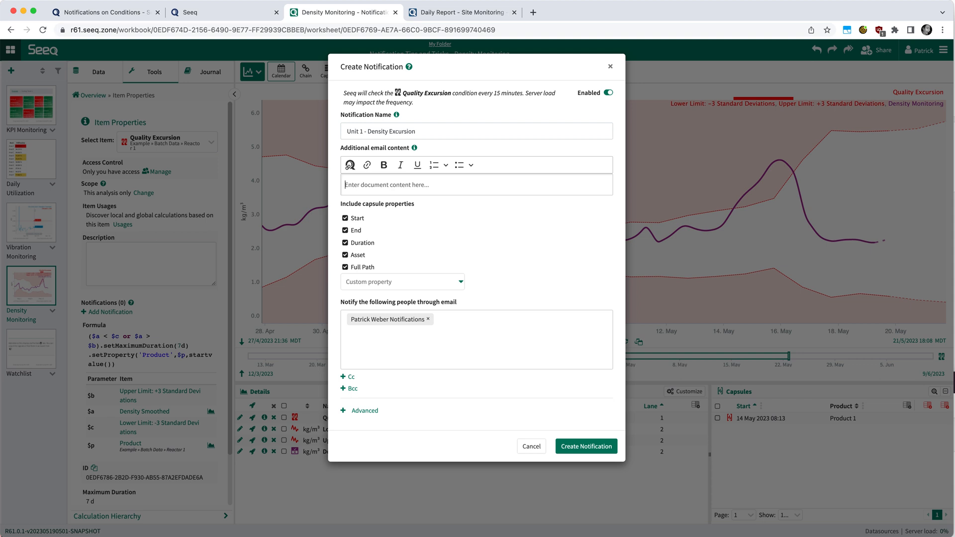
text(Unit 1 has experience a)
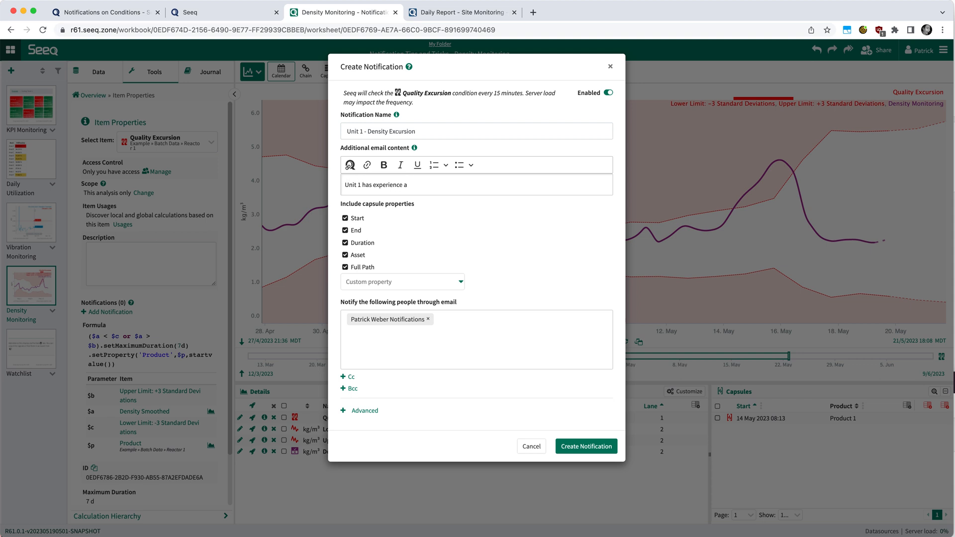
text(density e)
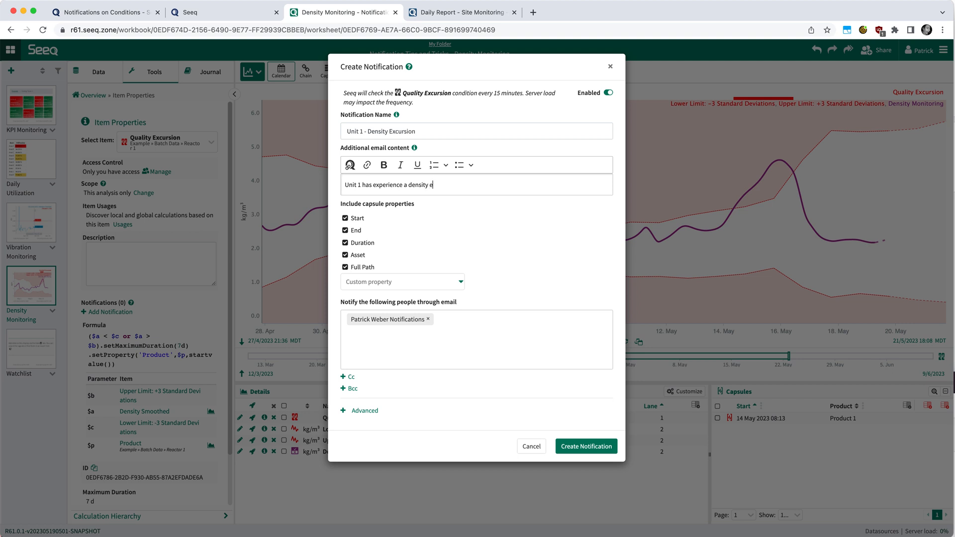
text(xcursion)
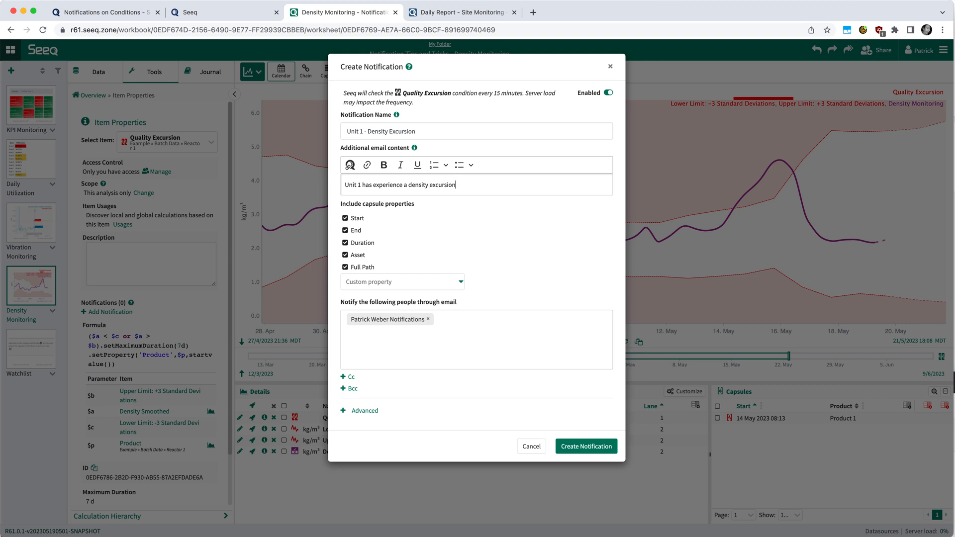
text(See list of)
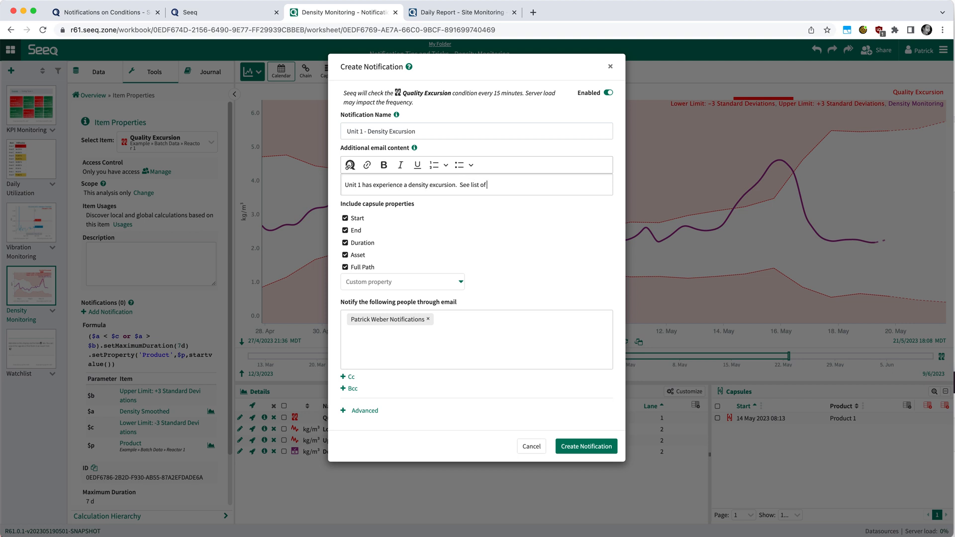
text(capsules below.)
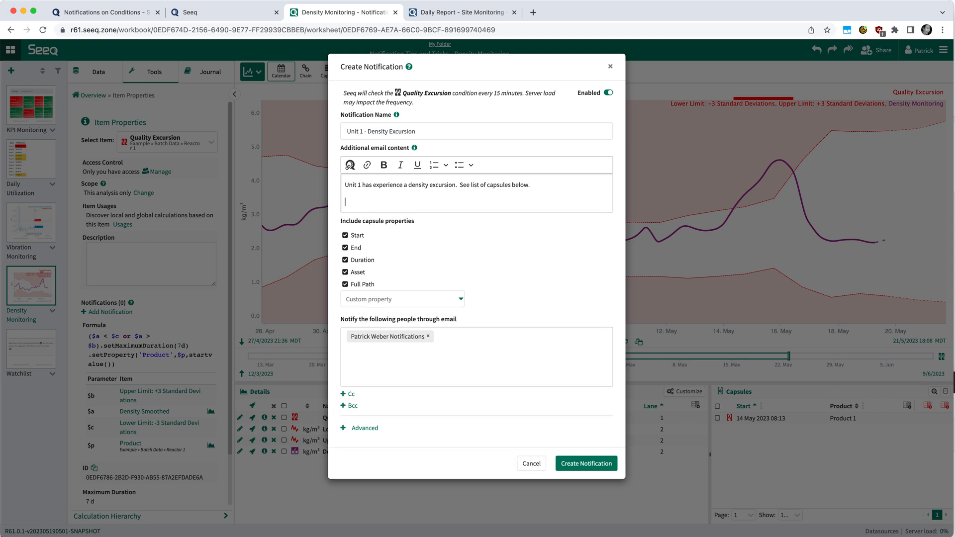
Add a 'See Workbench for details' line and select 'Workbench' for linking
text(SEe)
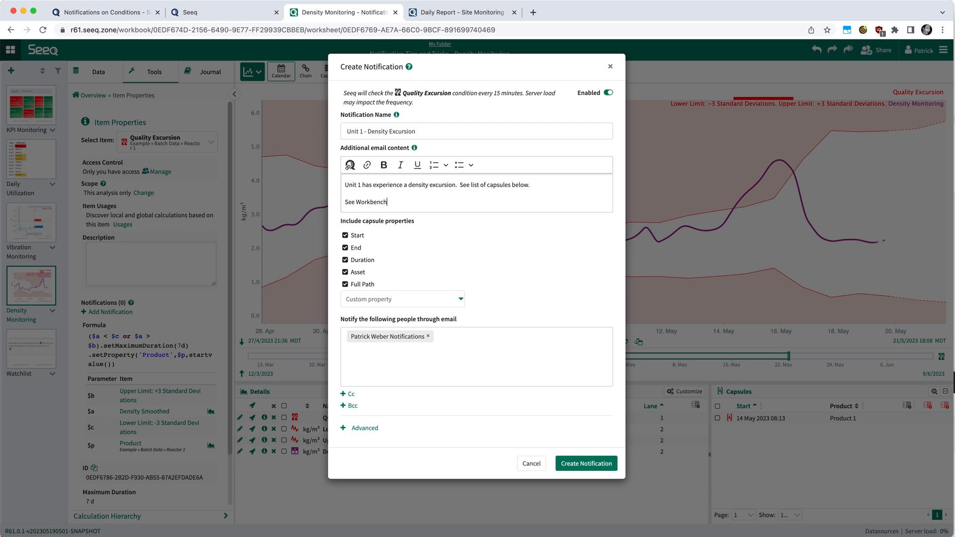
text(for details)
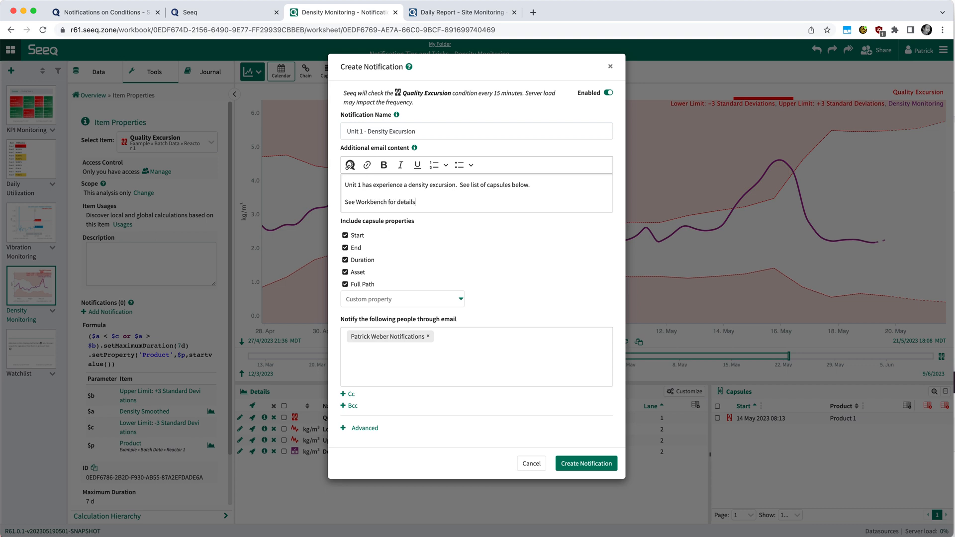
double_click(371, 201)
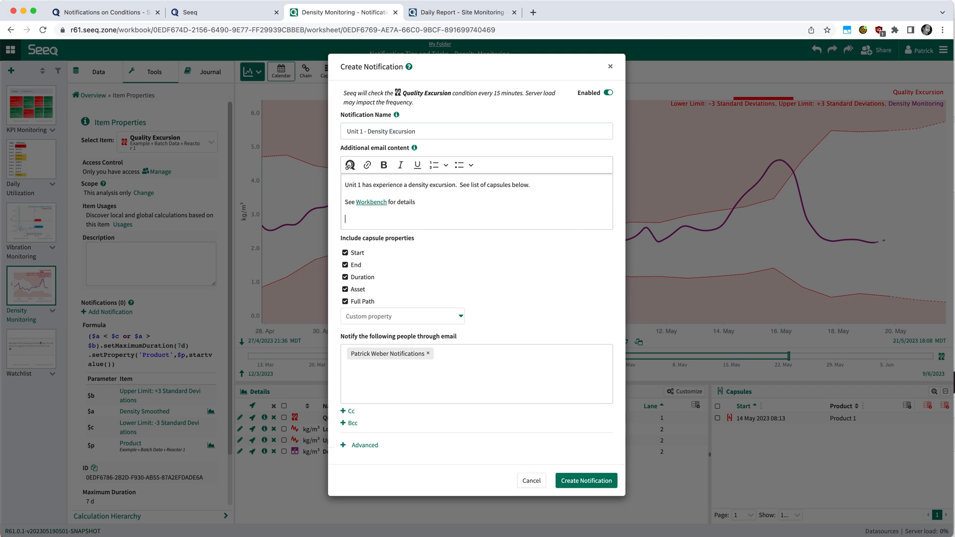
Add 'Unit procedure for reference', linking 'Unit procedure' to the procedures URL
text(Unit pro)
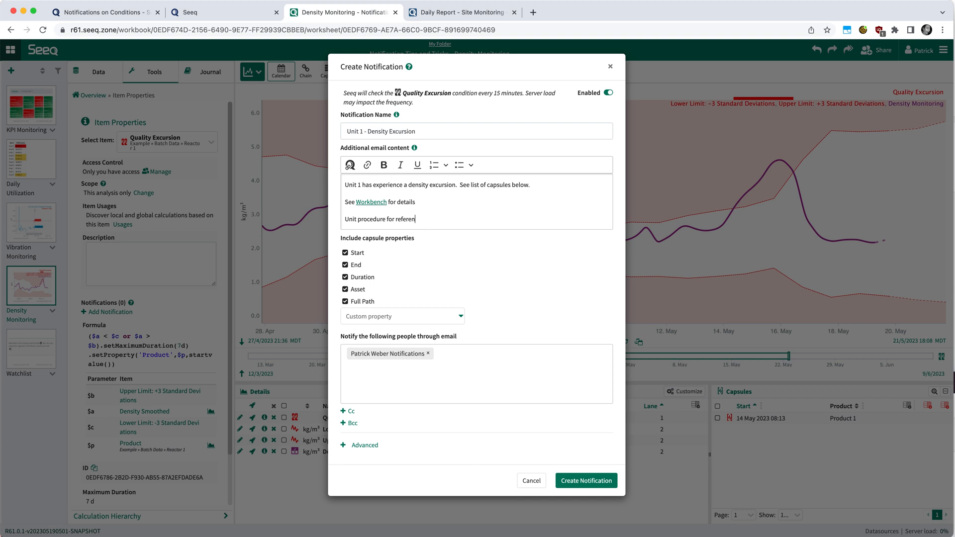
text(ce)
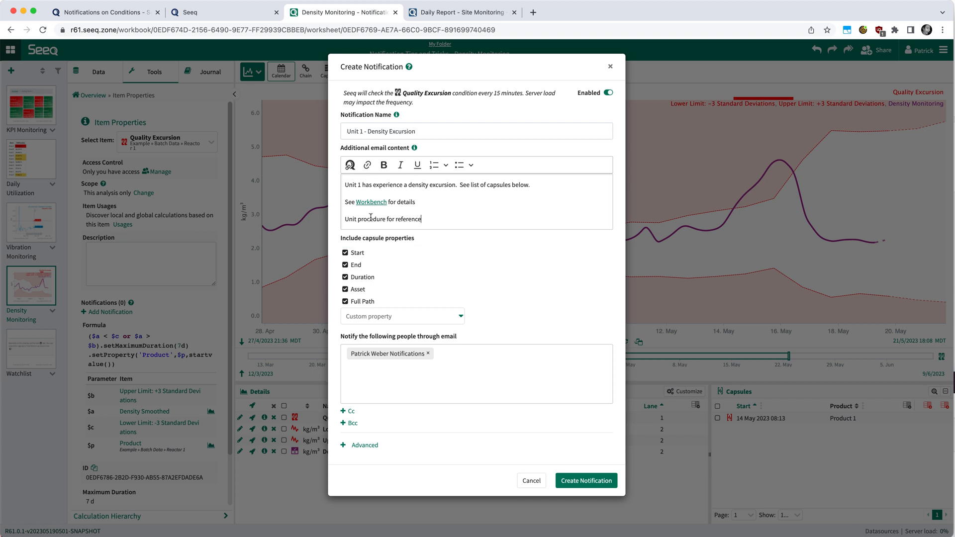
drag(383, 219, 421, 219)
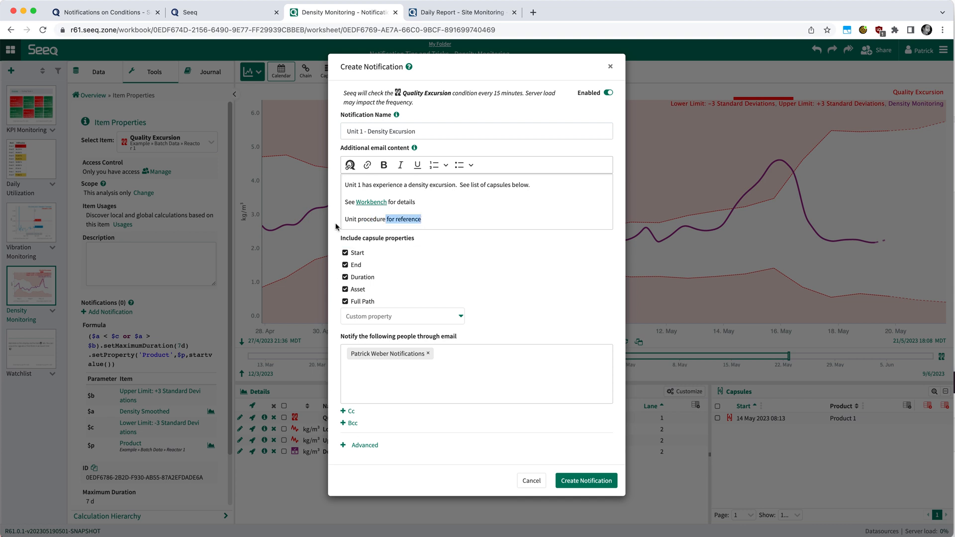
click(367, 165)
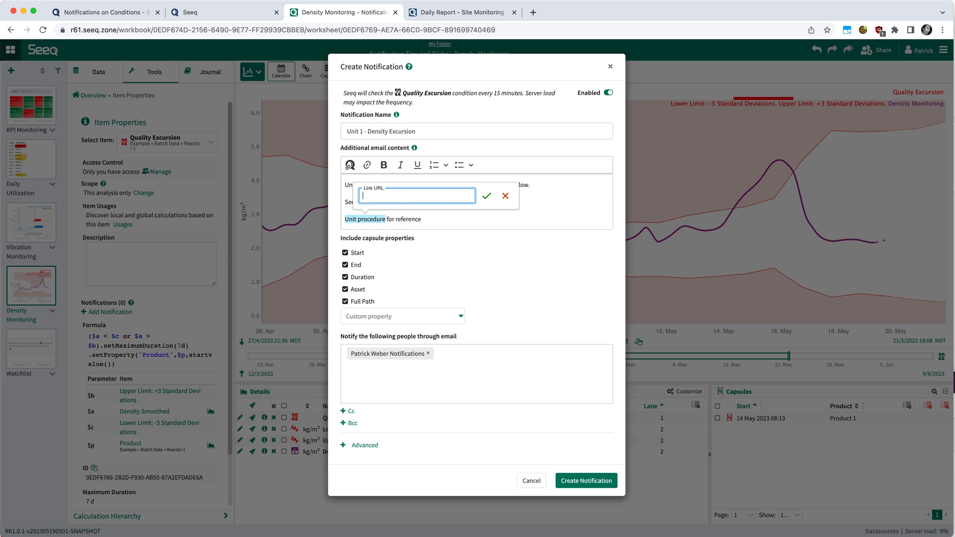
text(https://procedures.io/35a353)
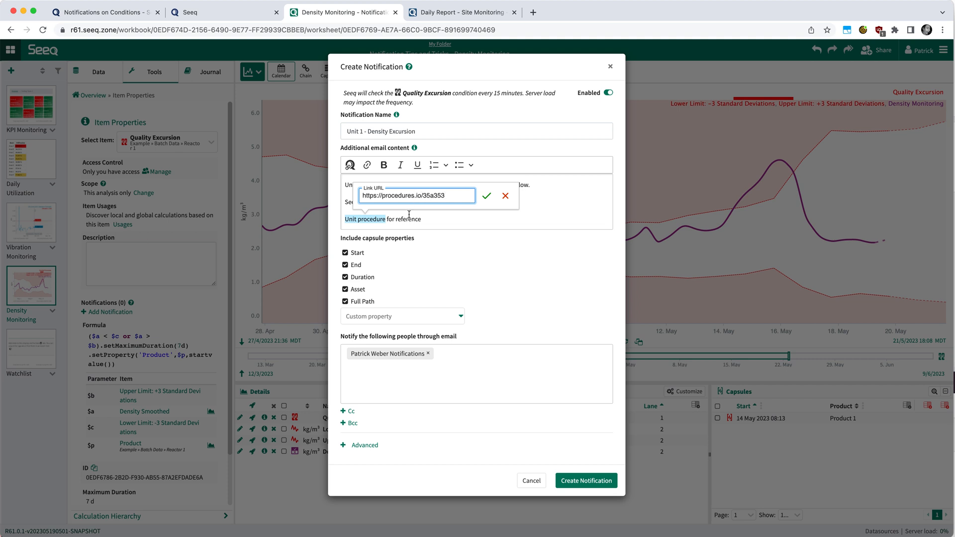
click(487, 196)
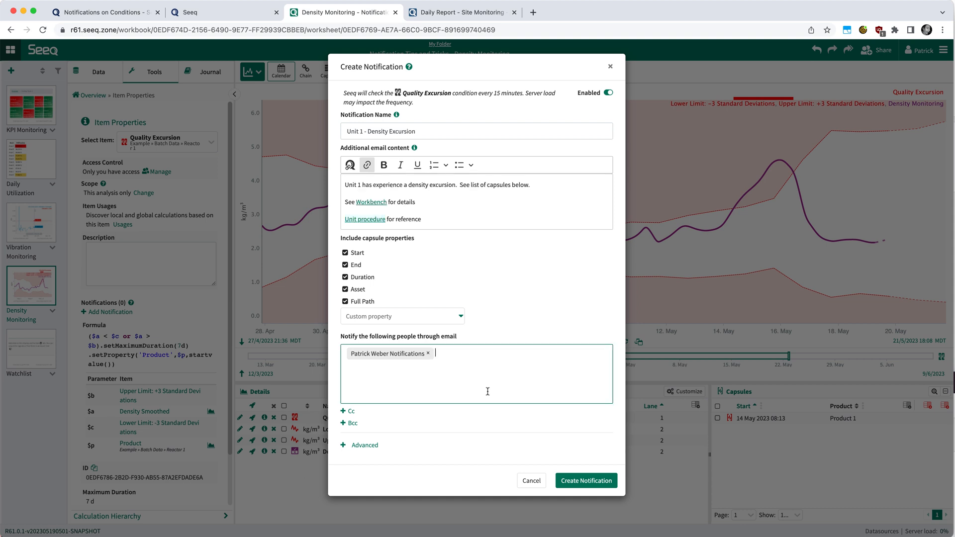
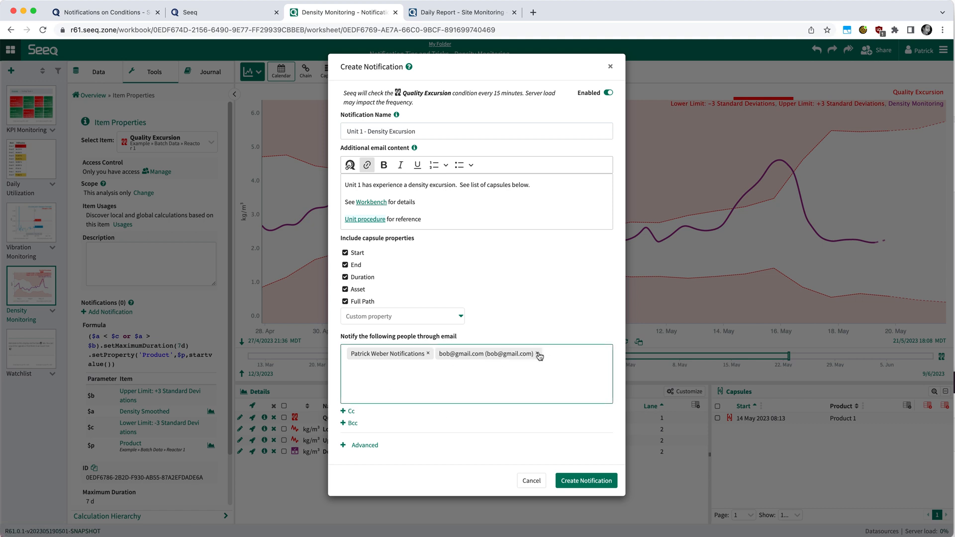
click(538, 354)
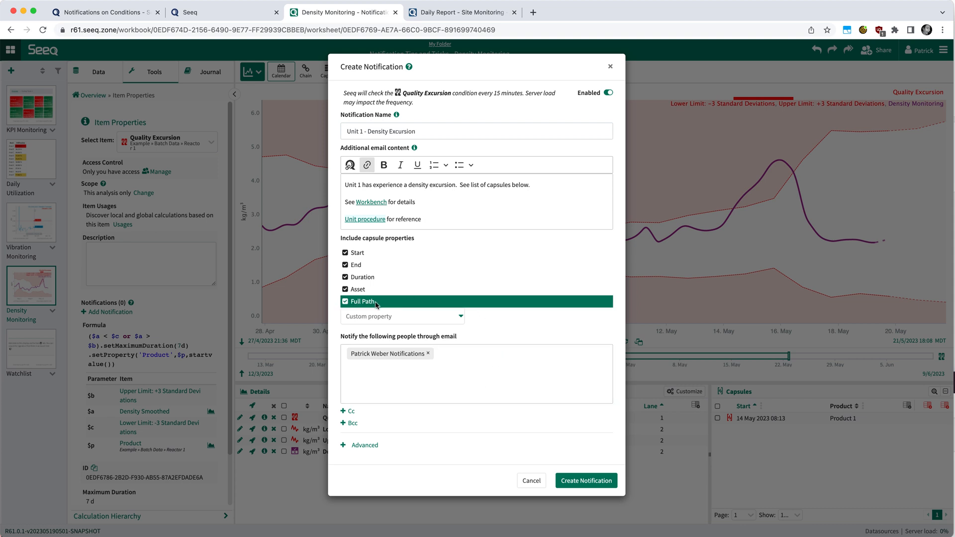
Include the Product capsule property, expand Cc, and create the notification
click(403, 317)
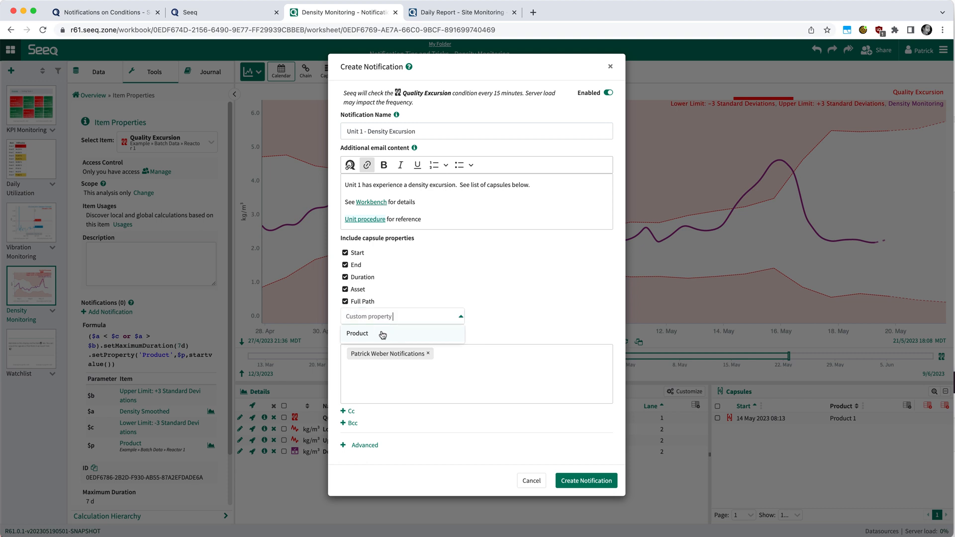
click(358, 334)
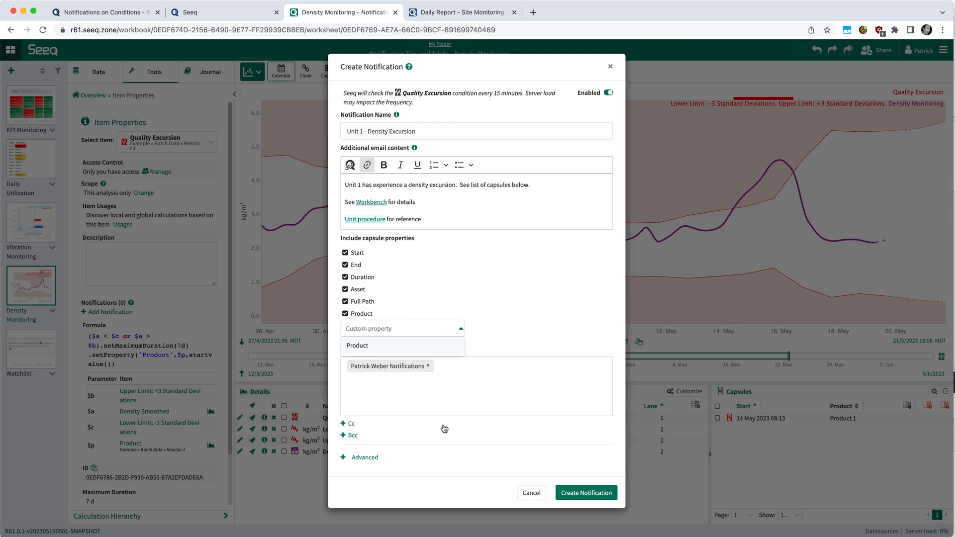
click(351, 423)
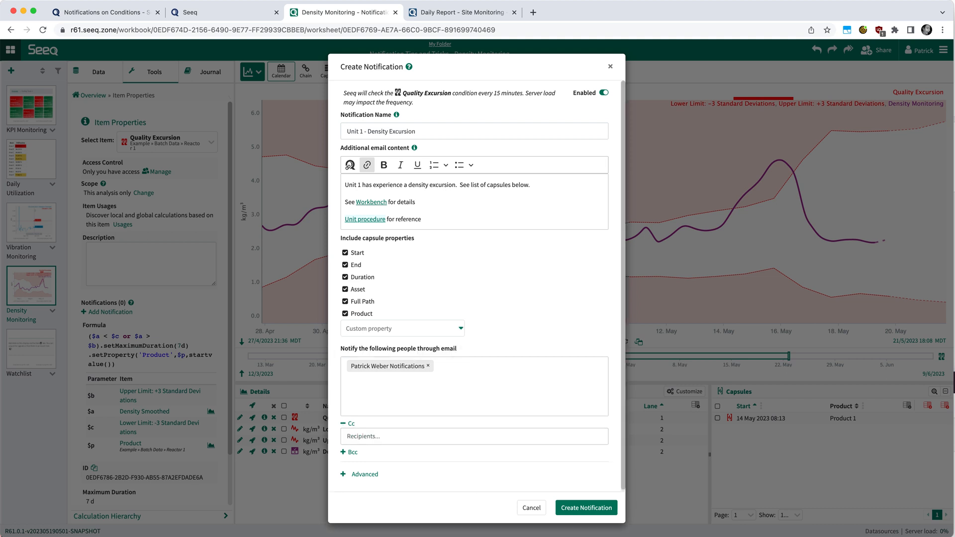
click(364, 475)
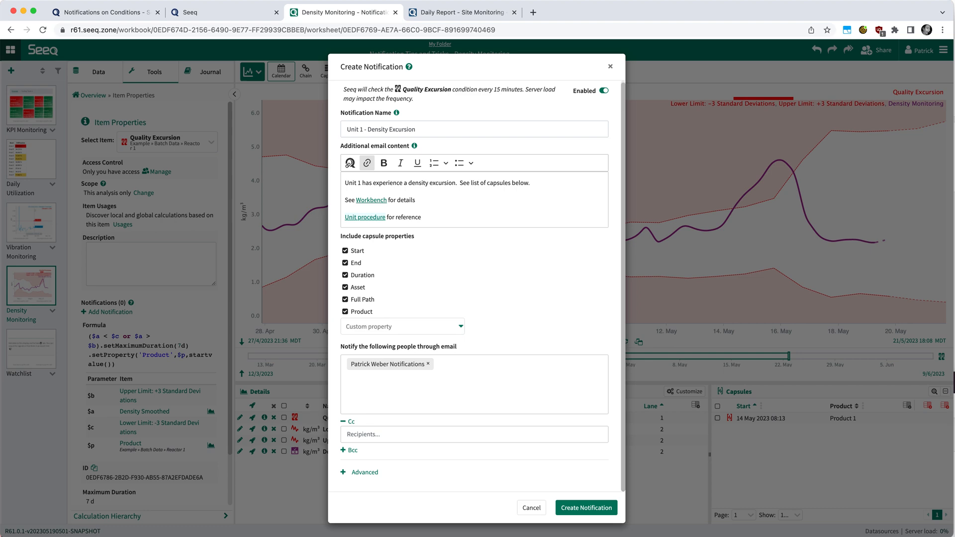
click(531, 507)
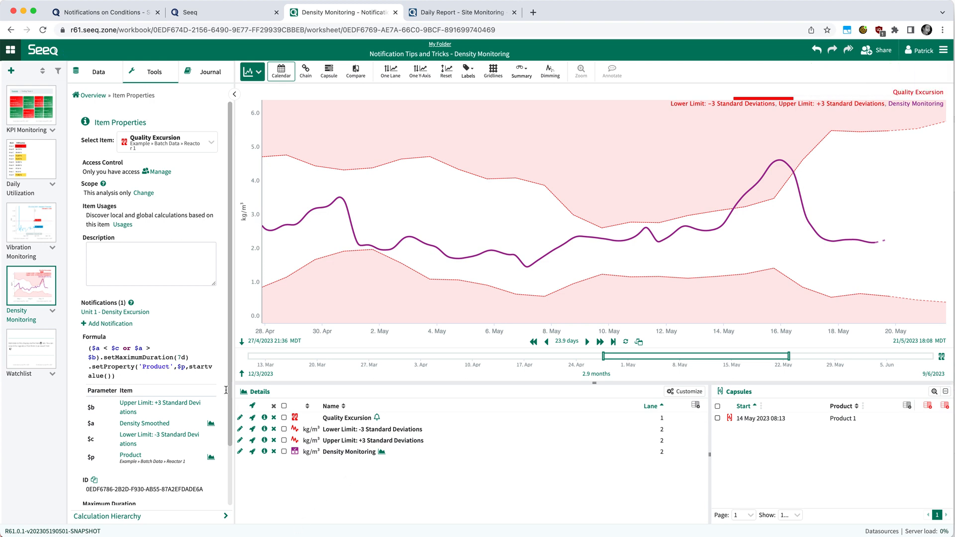
mouse_move(99, 117)
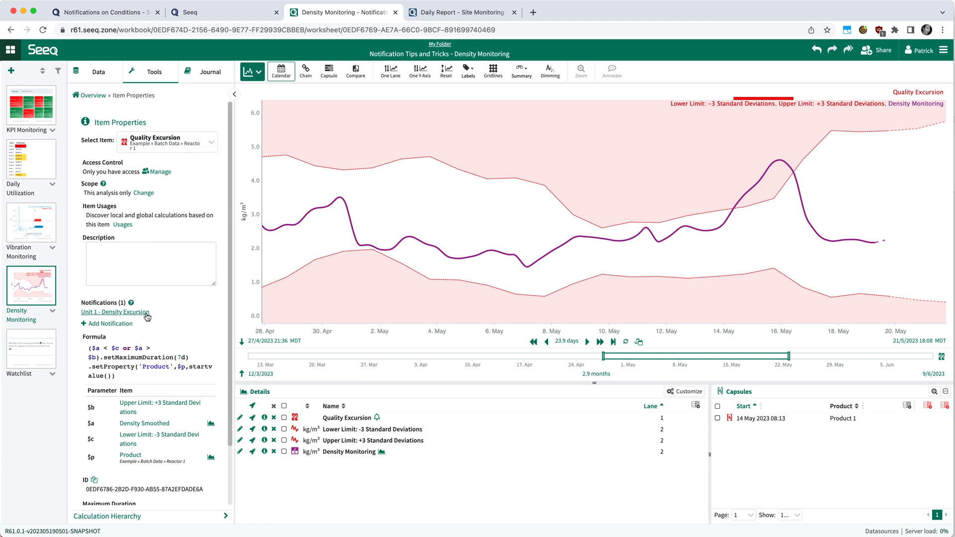
mouse_move(111, 320)
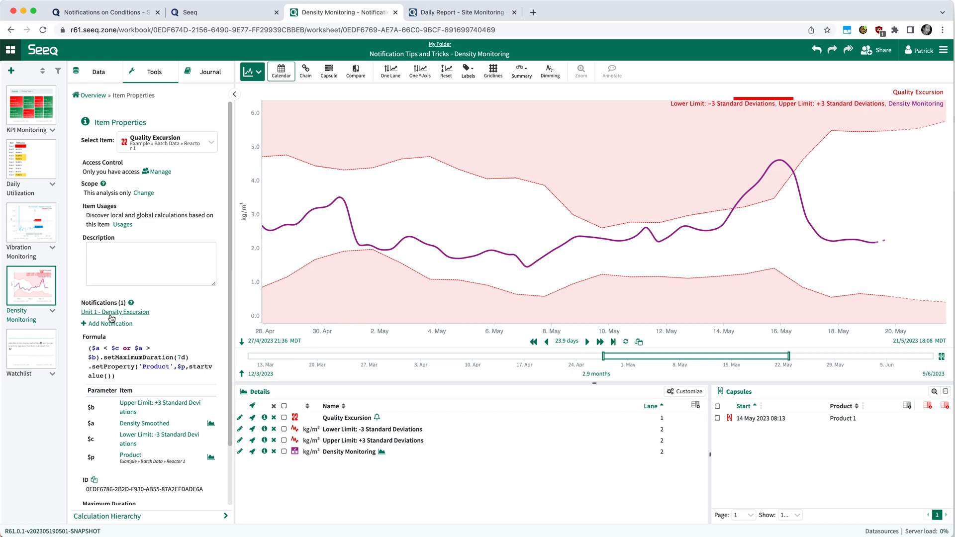
click(115, 312)
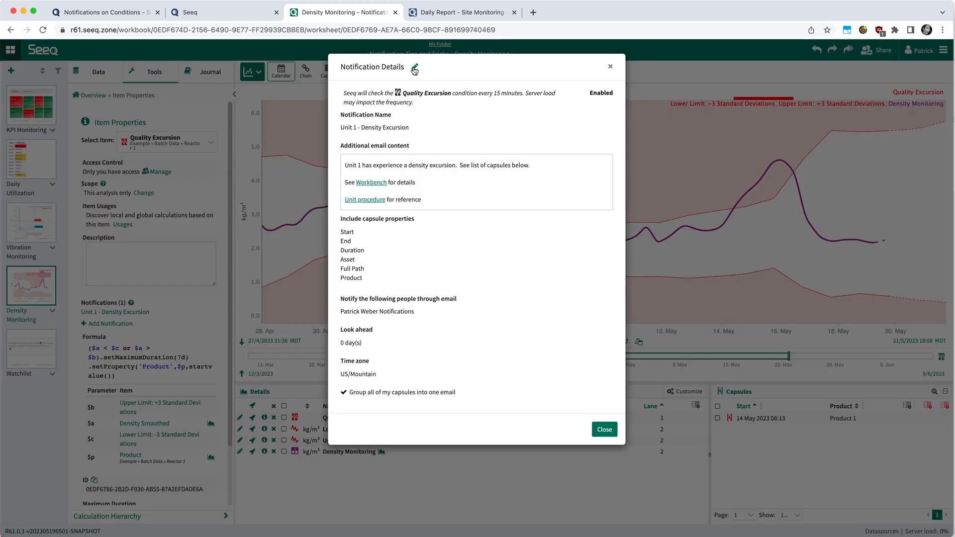
click(415, 68)
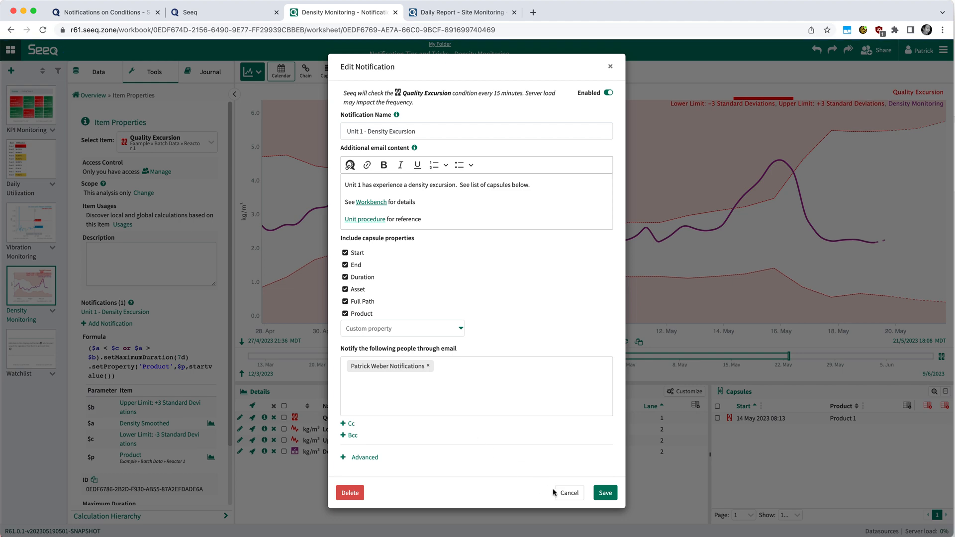
click(568, 494)
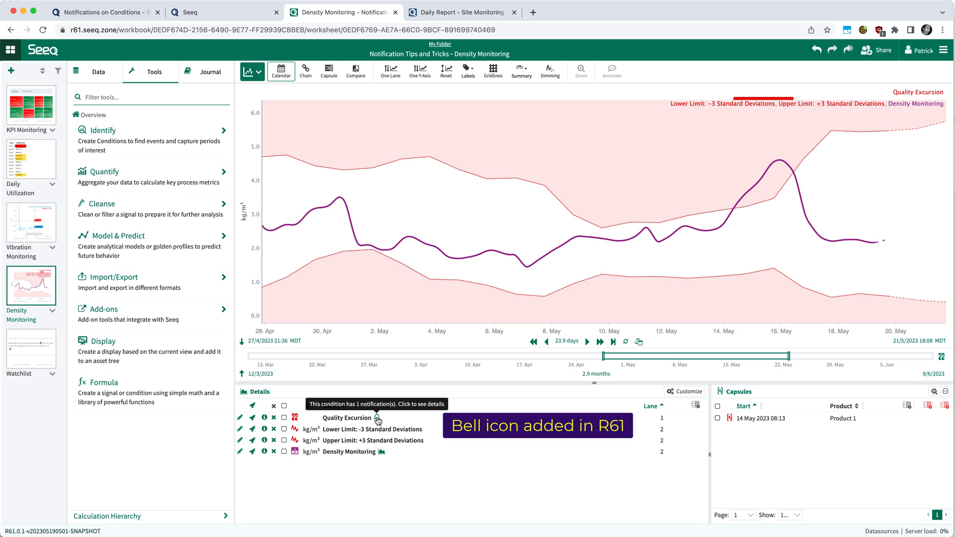
click(377, 419)
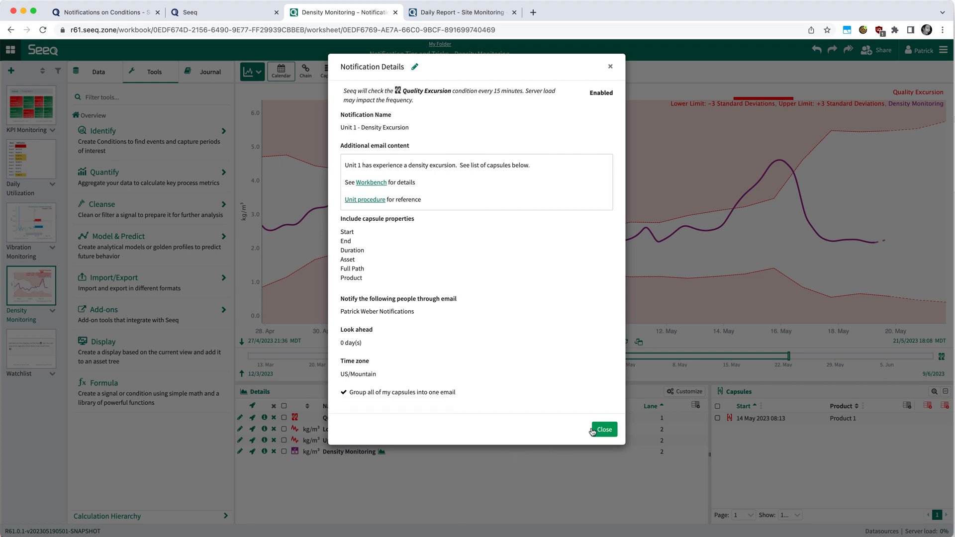
click(603, 429)
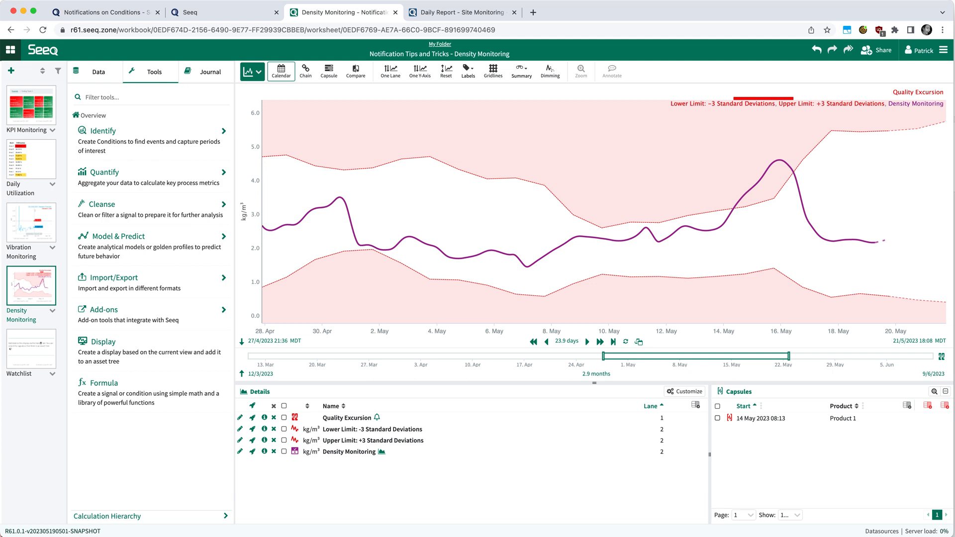
mouse_move(926, 56)
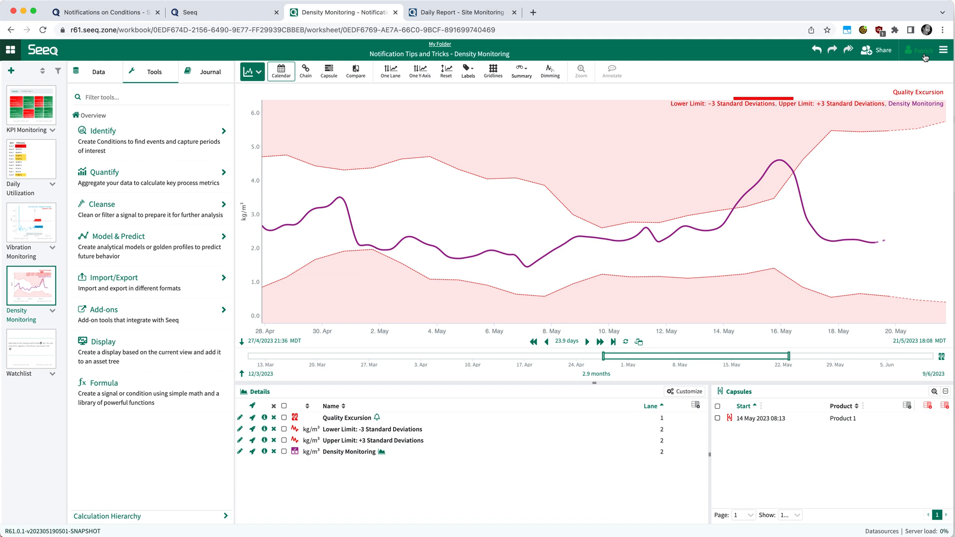
Open Notifications Management from the user menu and view the Unit 1 notification's actions
click(924, 51)
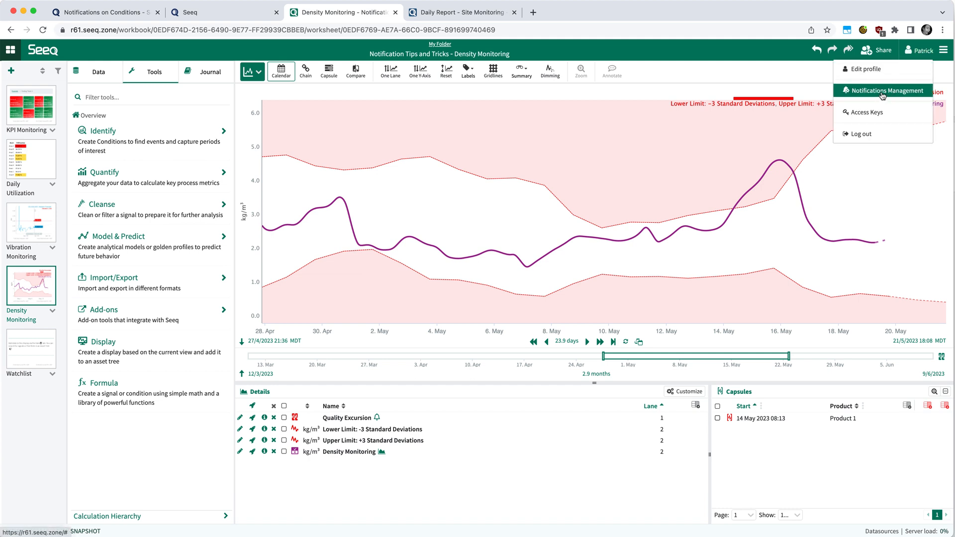
click(887, 91)
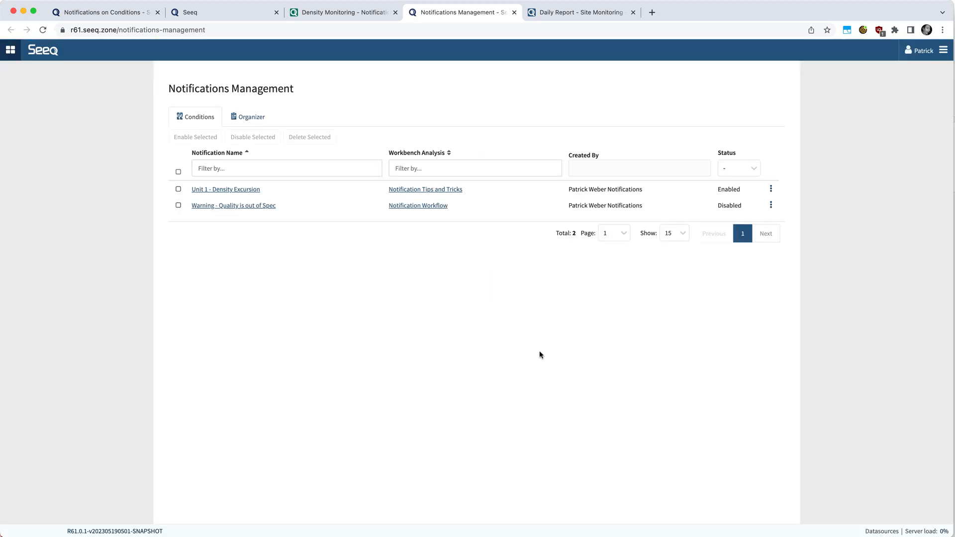
mouse_move(310, 286)
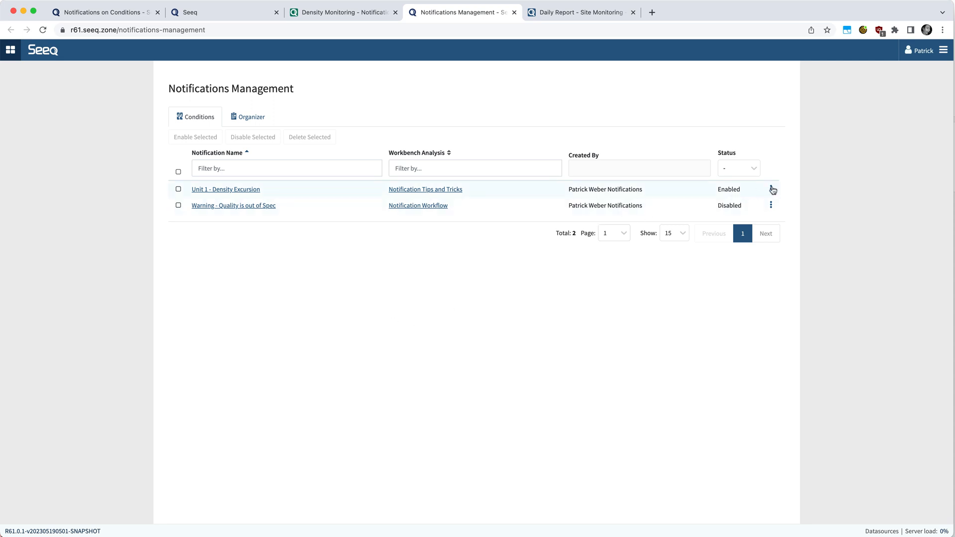
click(771, 189)
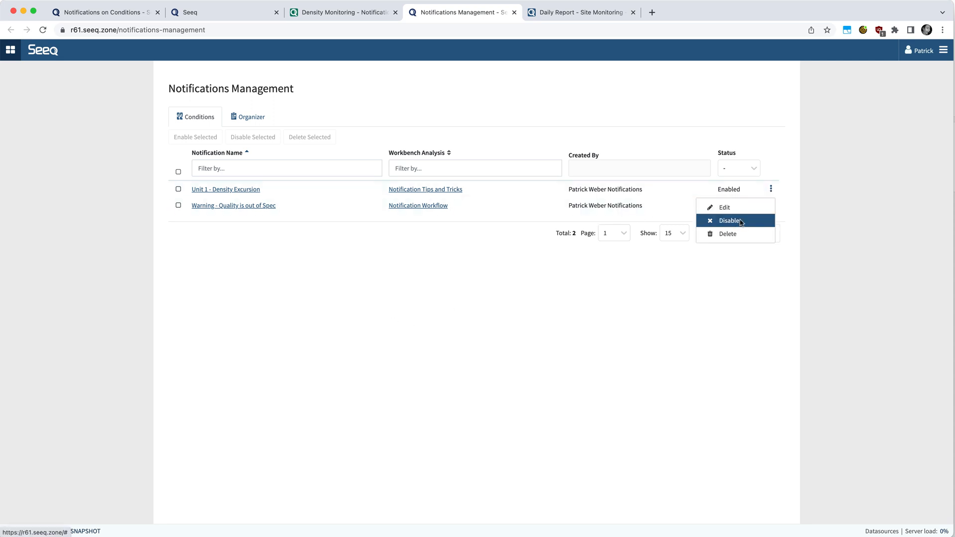
mouse_move(646, 378)
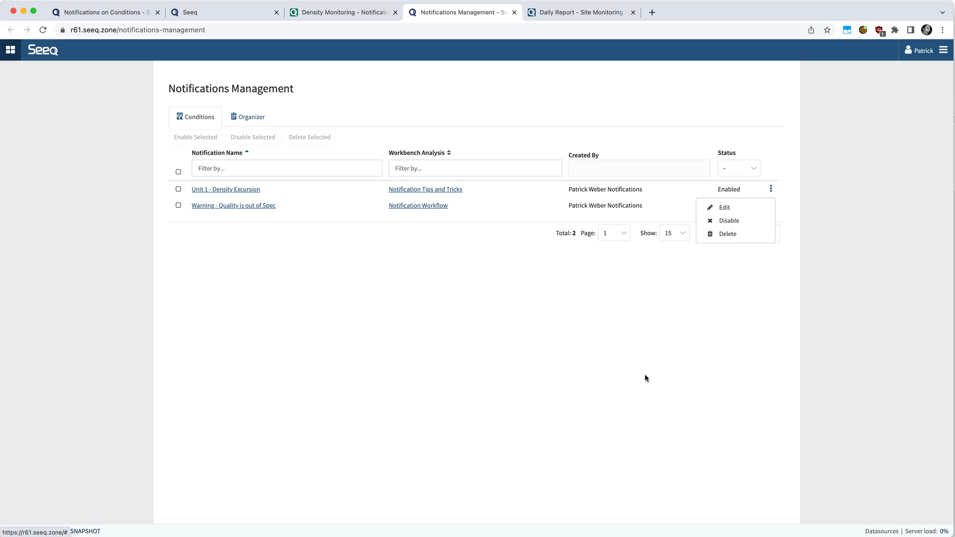
click(729, 221)
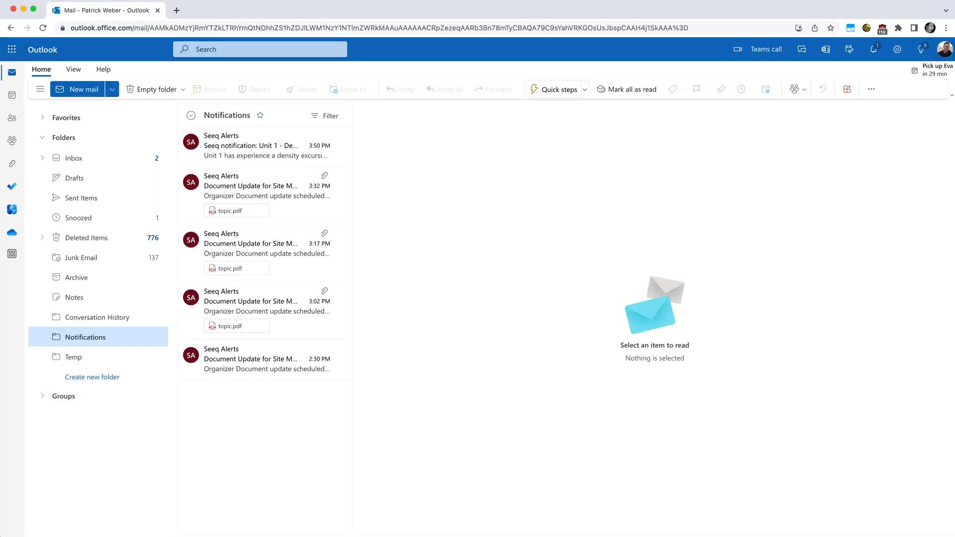
mouse_move(258, 404)
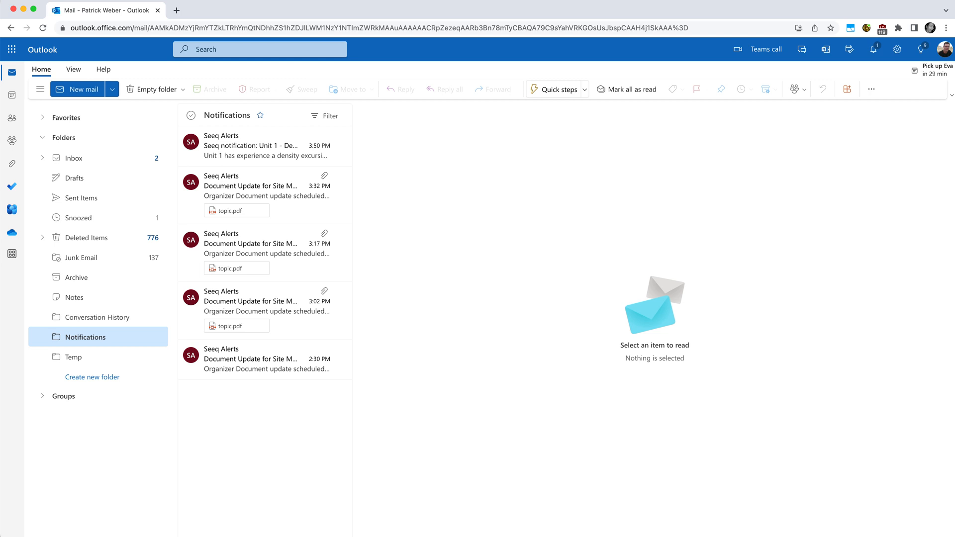
Open the Unit 1 - Density Excursion alert email in Outlook
click(262, 146)
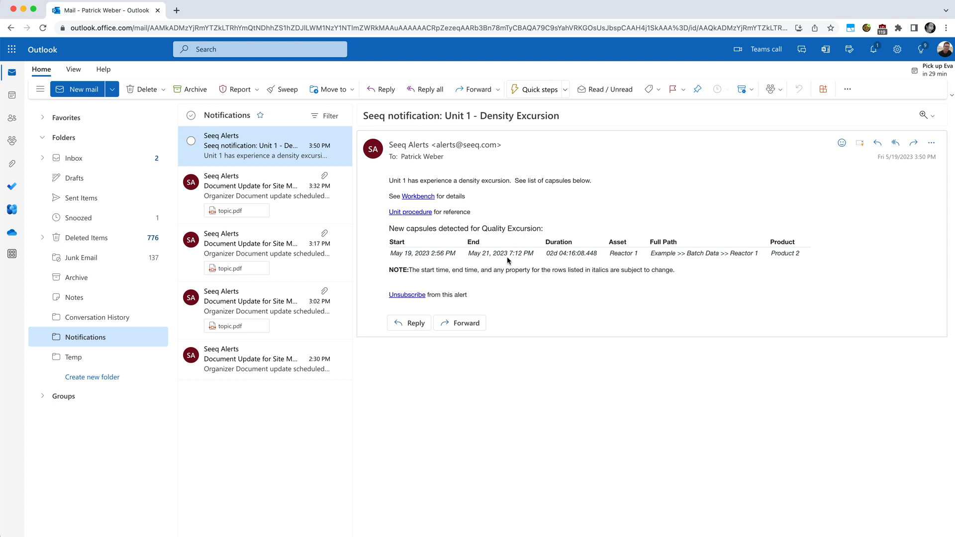
mouse_move(503, 188)
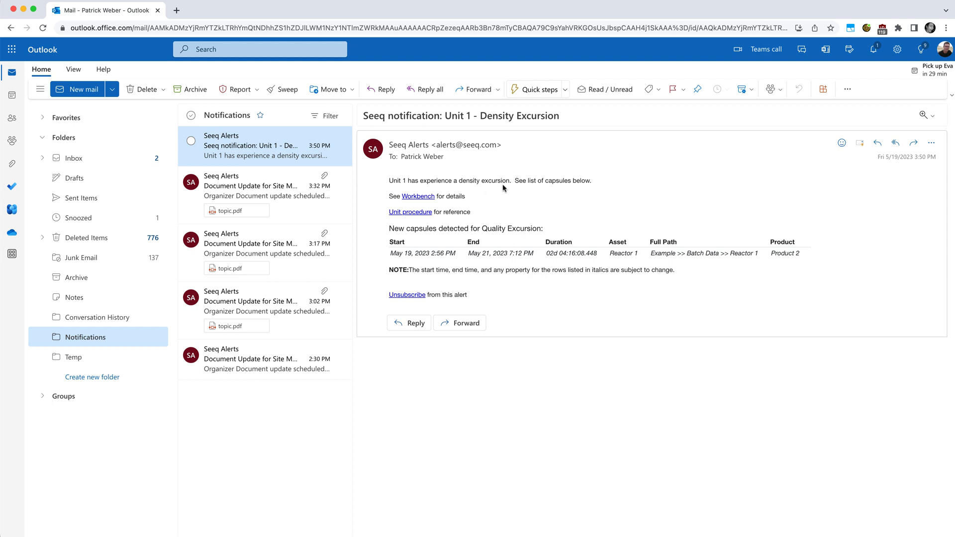
mouse_move(410, 212)
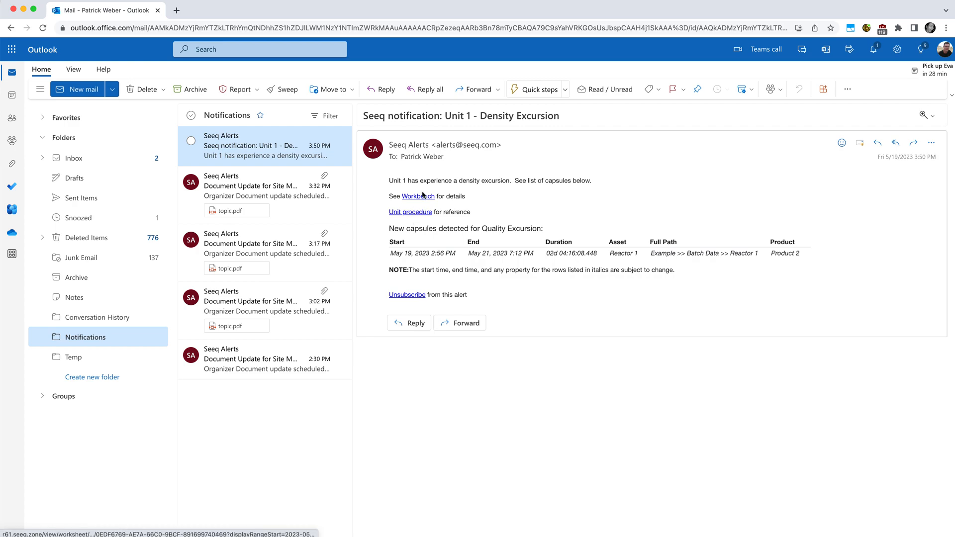
Follow the email's Workbench link to the Density Monitoring worksheet, then return to Outlook
click(417, 196)
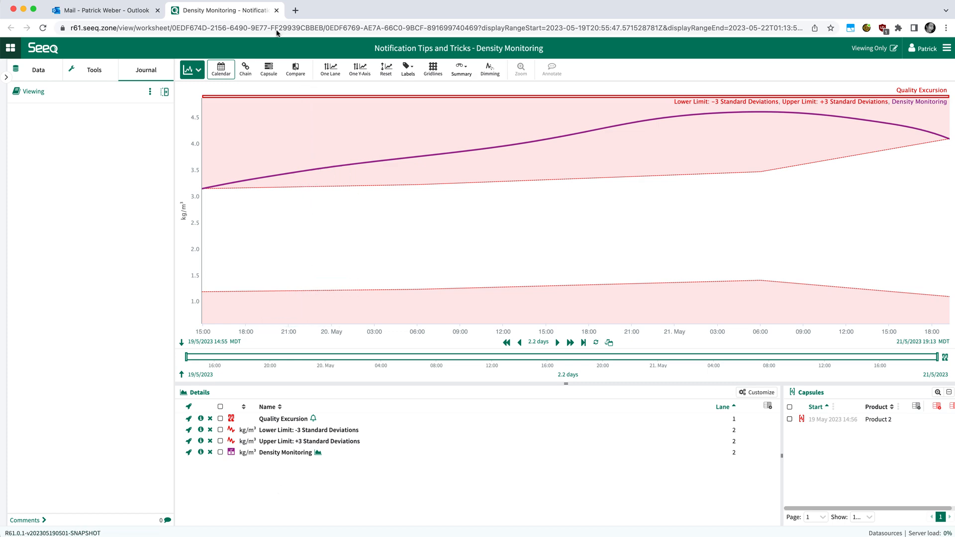
click(103, 11)
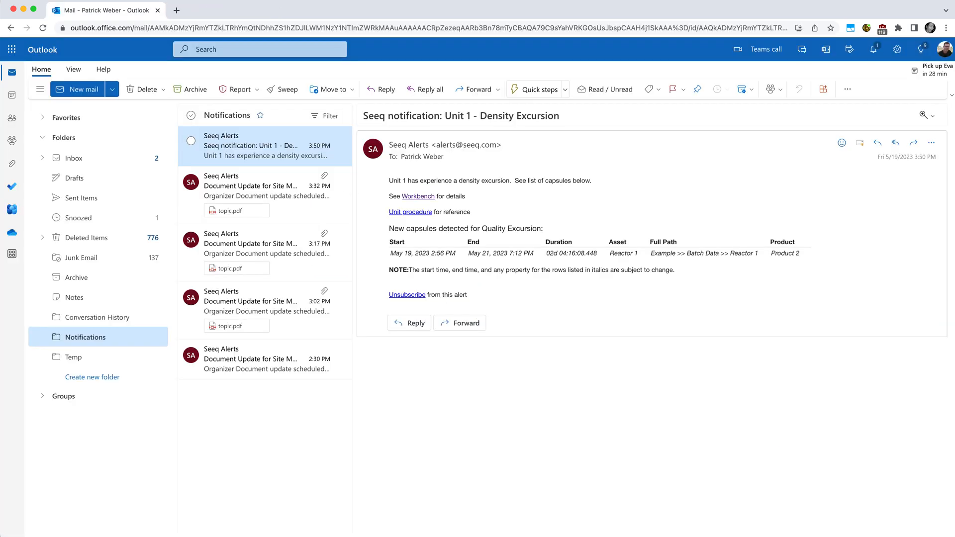
mouse_move(410, 211)
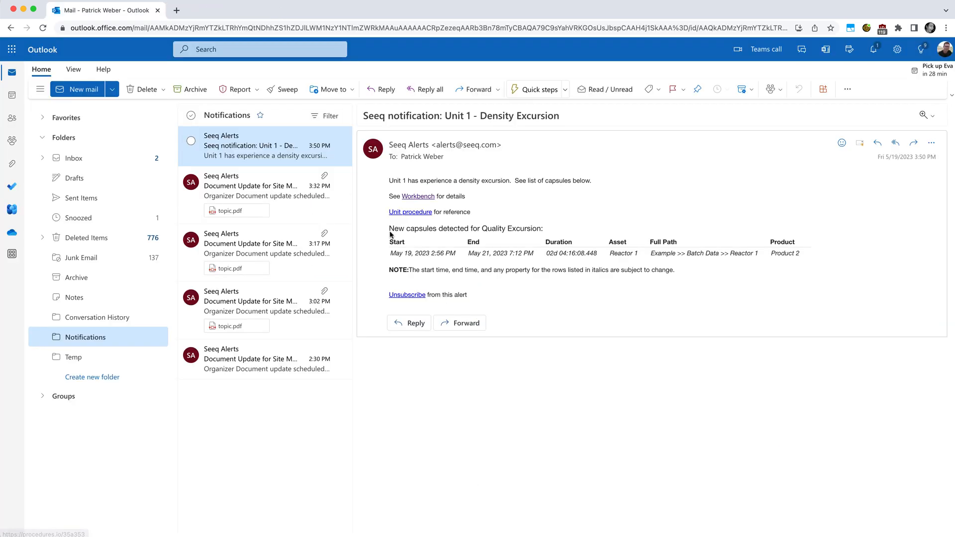
mouse_move(783, 249)
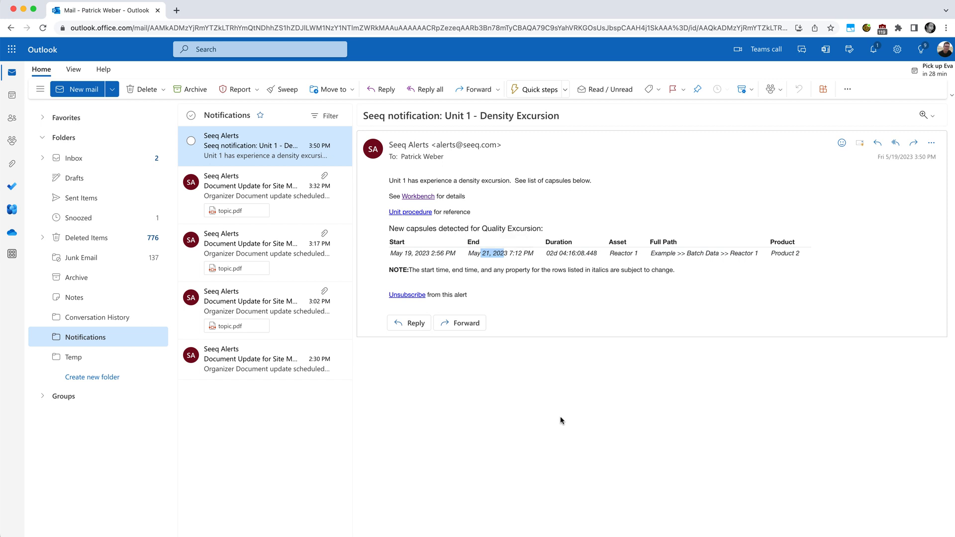
mouse_move(512, 483)
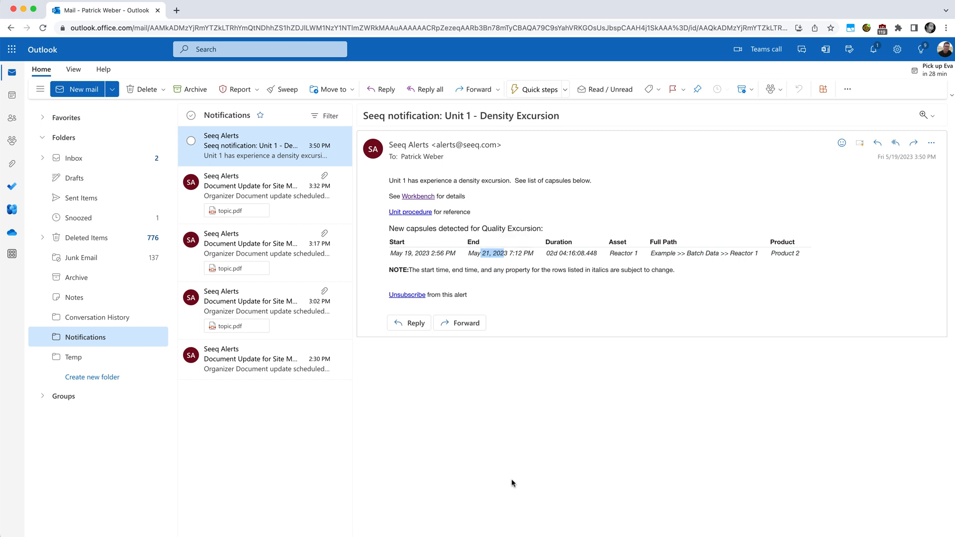
mouse_move(407, 295)
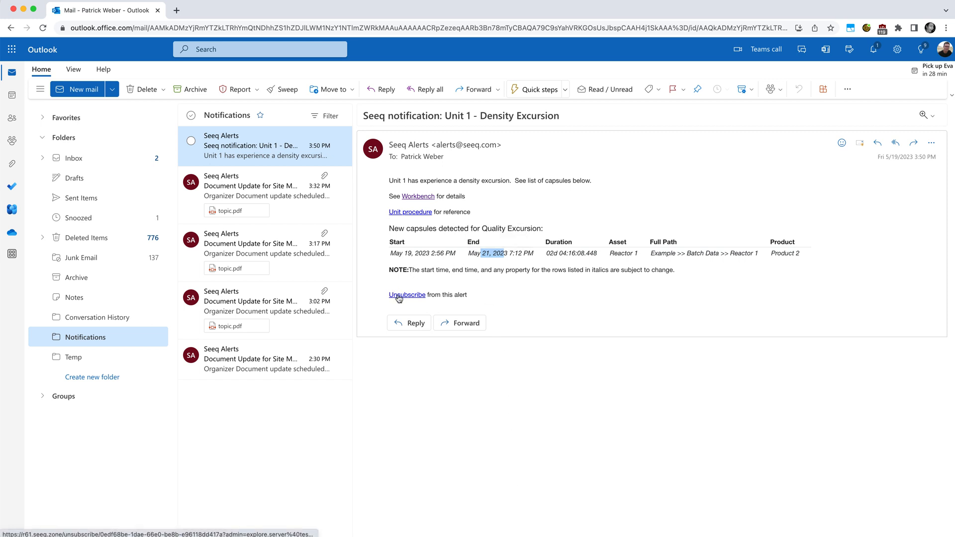
Unsubscribe from the Unit 1 - Density Excursion alert and submit the confirmation
click(406, 295)
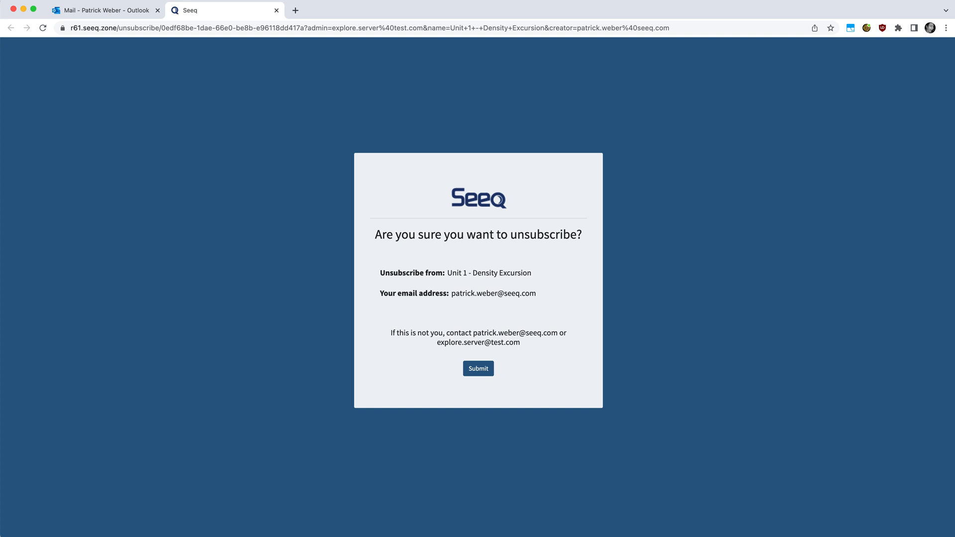
click(478, 369)
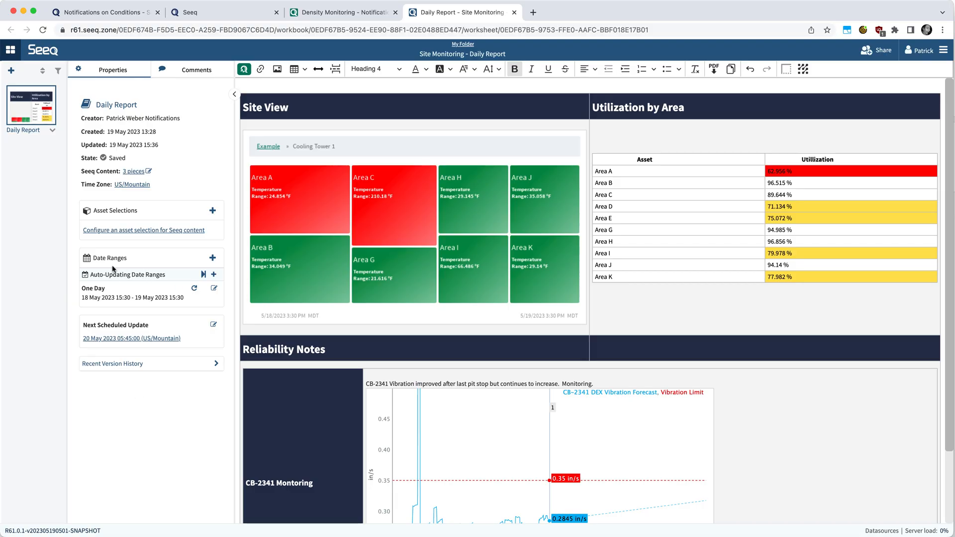
mouse_move(151, 461)
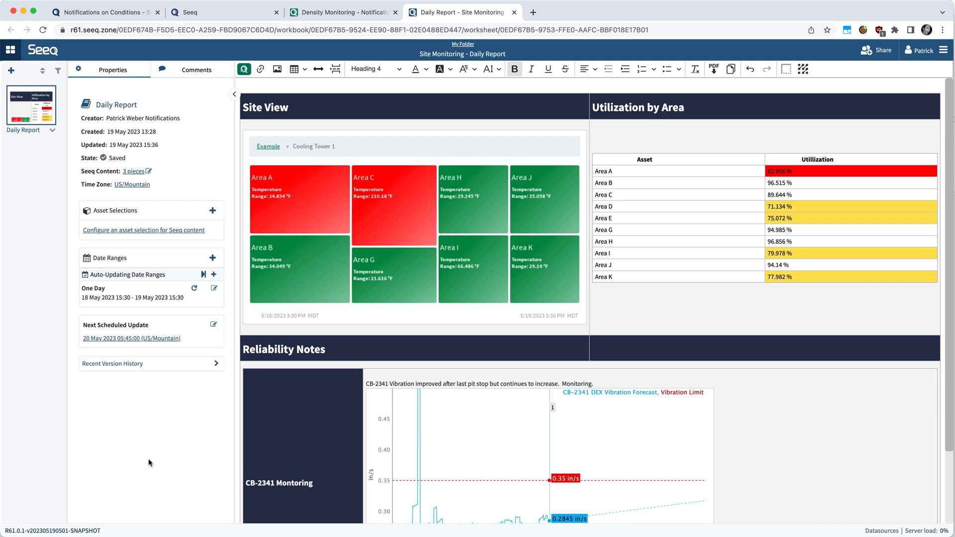
mouse_move(198, 354)
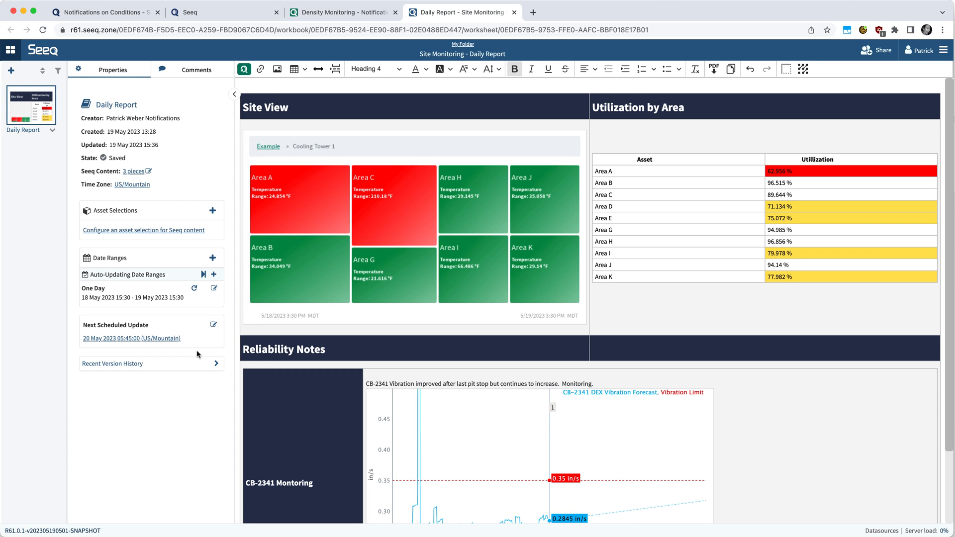
mouse_move(216, 327)
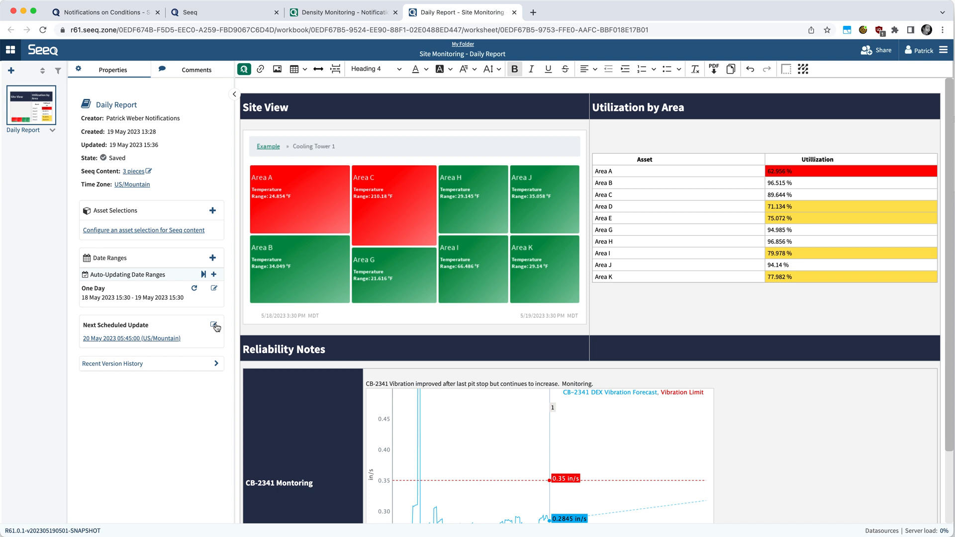
click(215, 328)
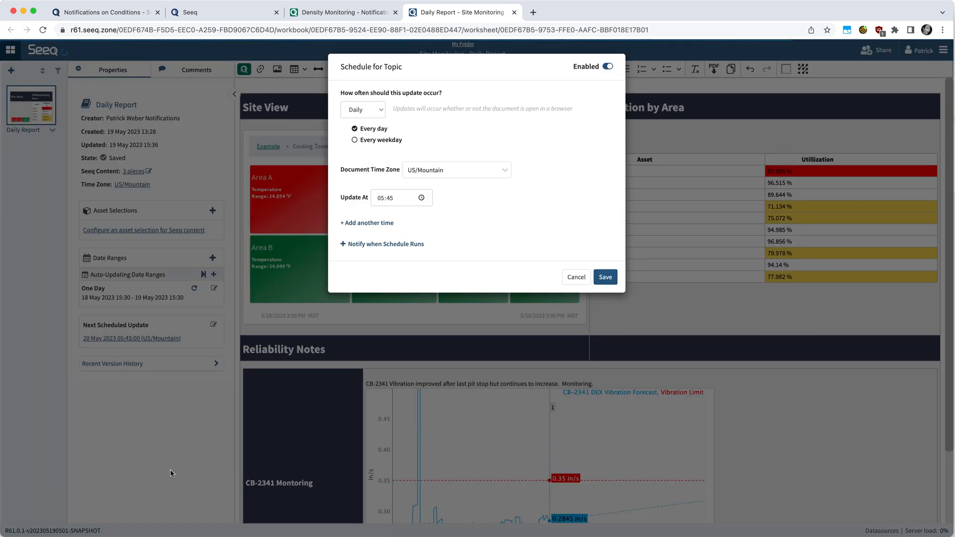
mouse_move(152, 410)
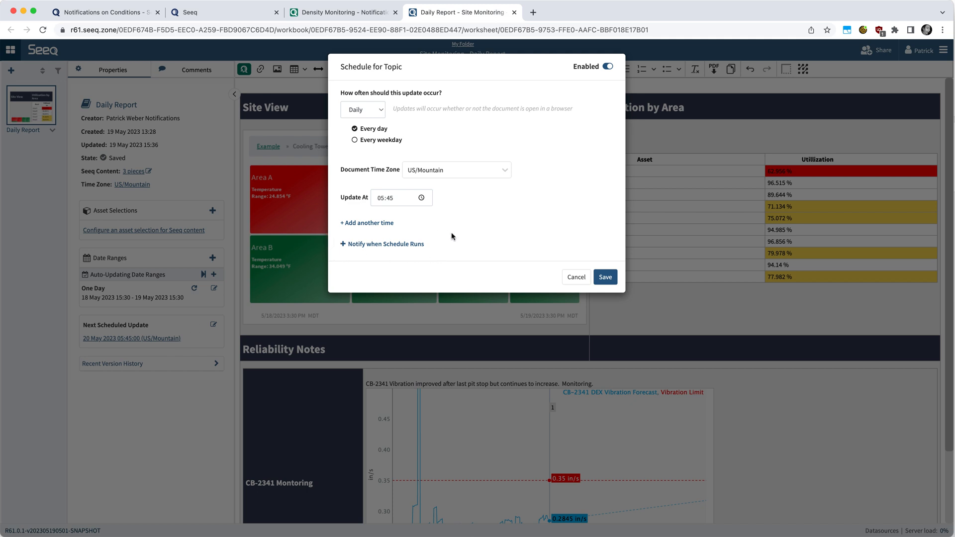
click(382, 244)
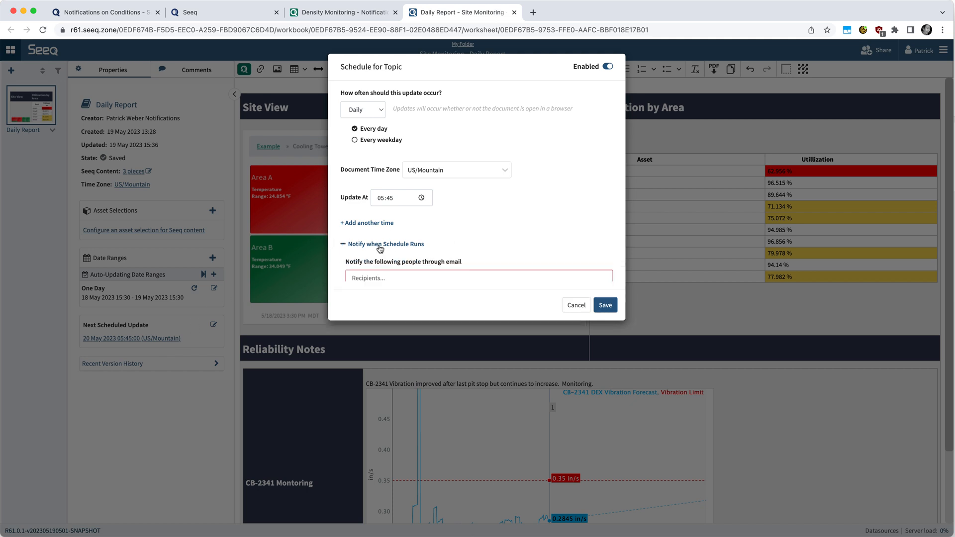
click(478, 278)
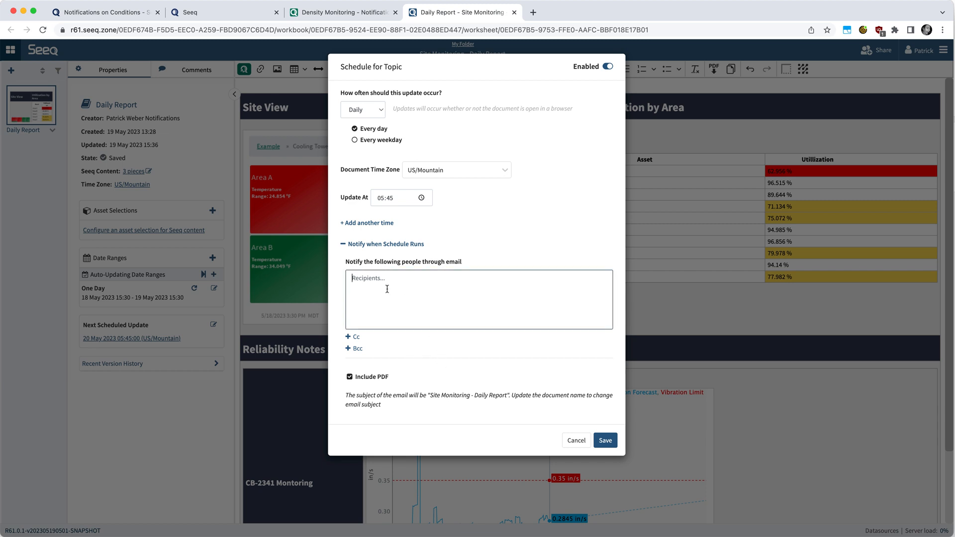
text(patrick)
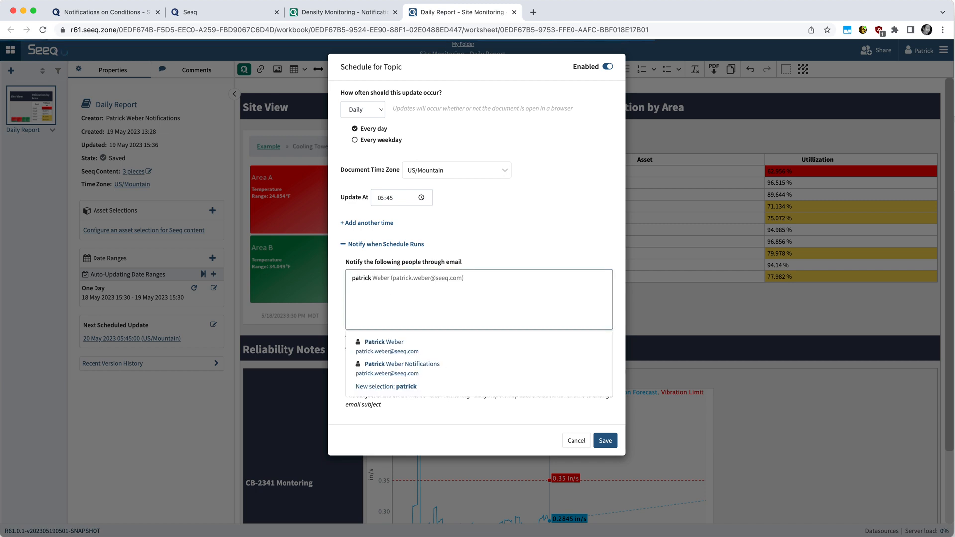
click(402, 368)
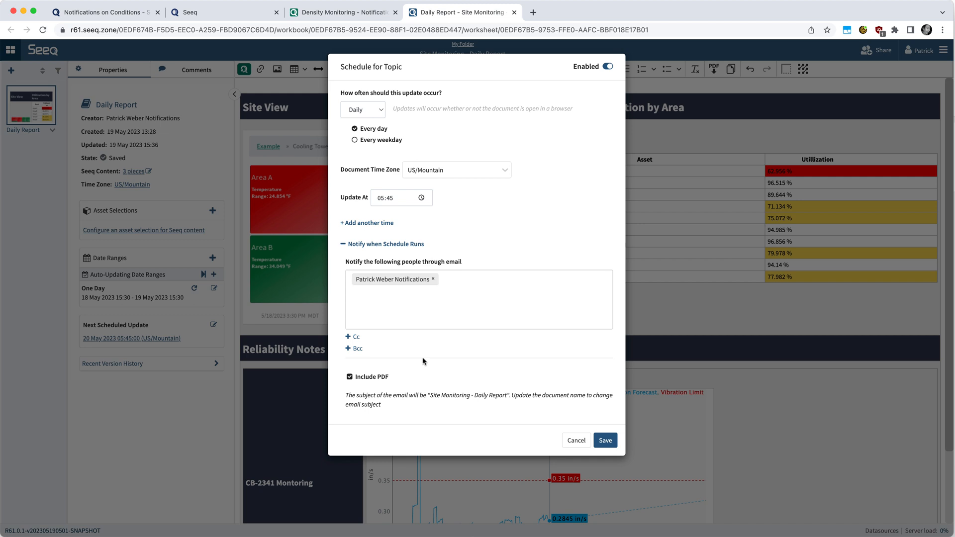
mouse_move(400, 370)
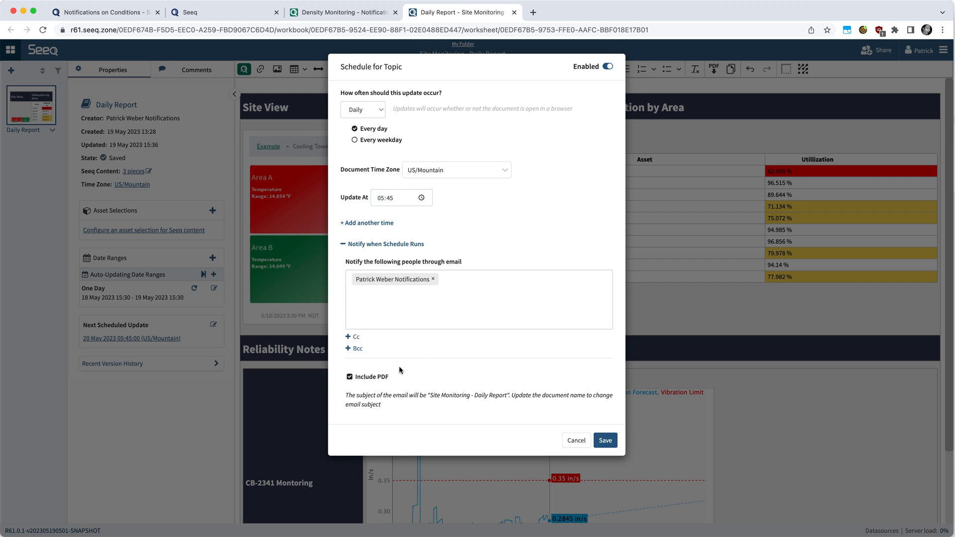
mouse_move(398, 374)
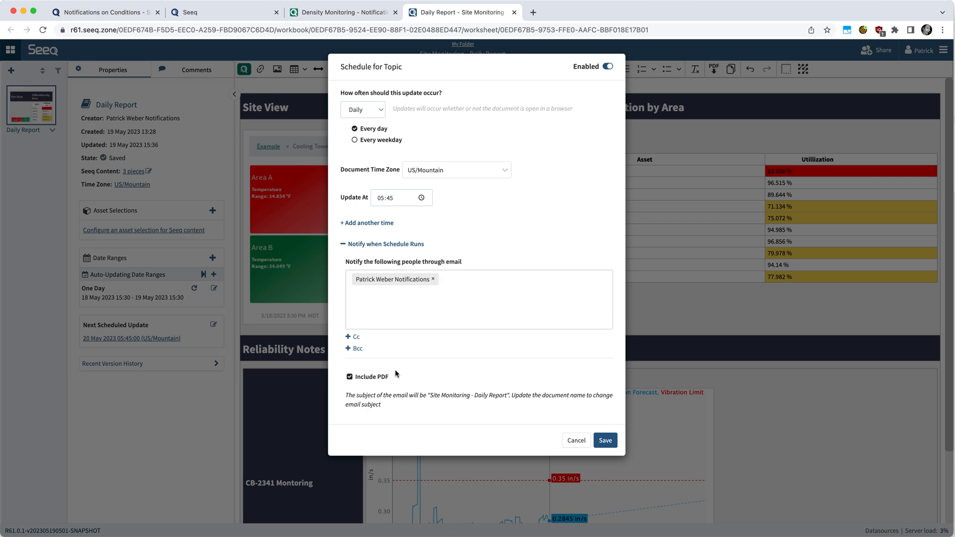
mouse_move(389, 372)
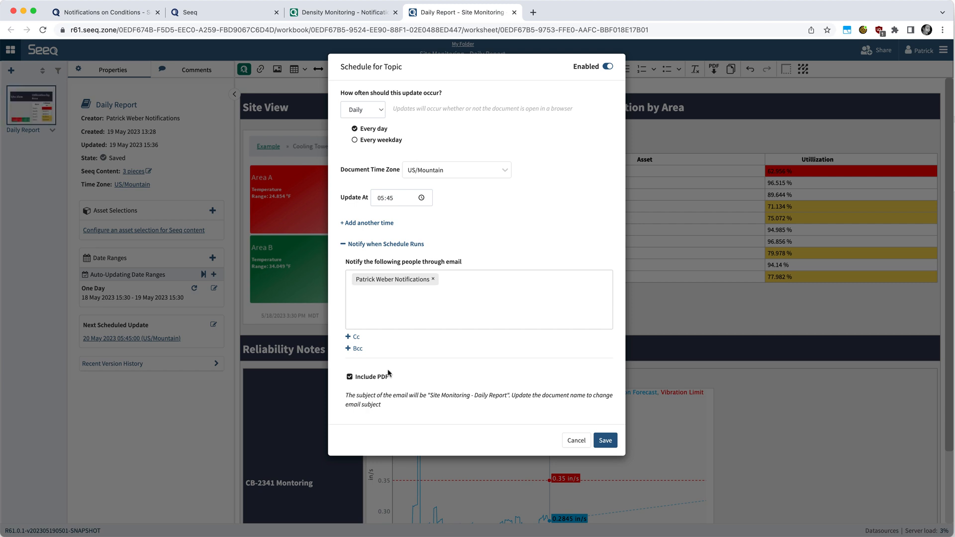
mouse_move(624, 460)
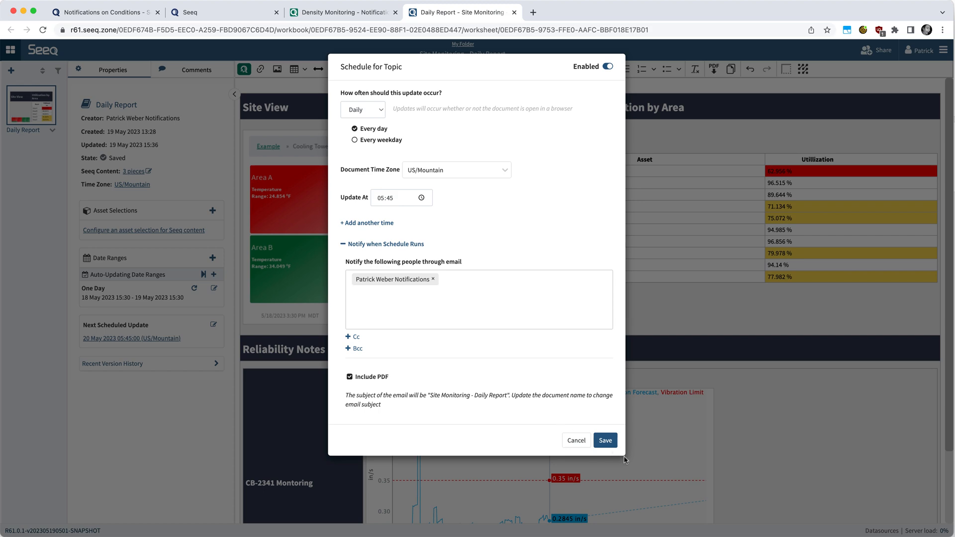
Save the Daily Report schedule's email notification with PDF and close the Schedule for Topic dialog
click(605, 441)
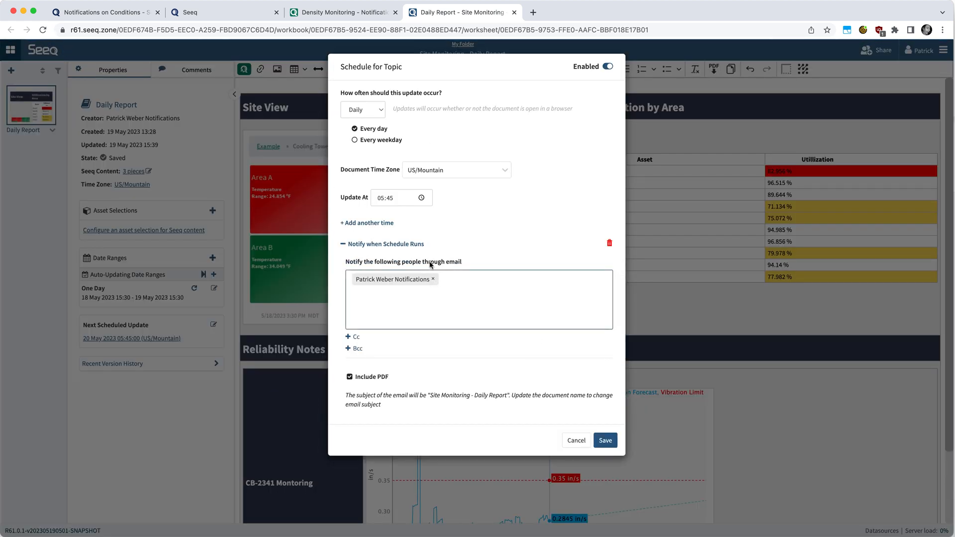
click(386, 197)
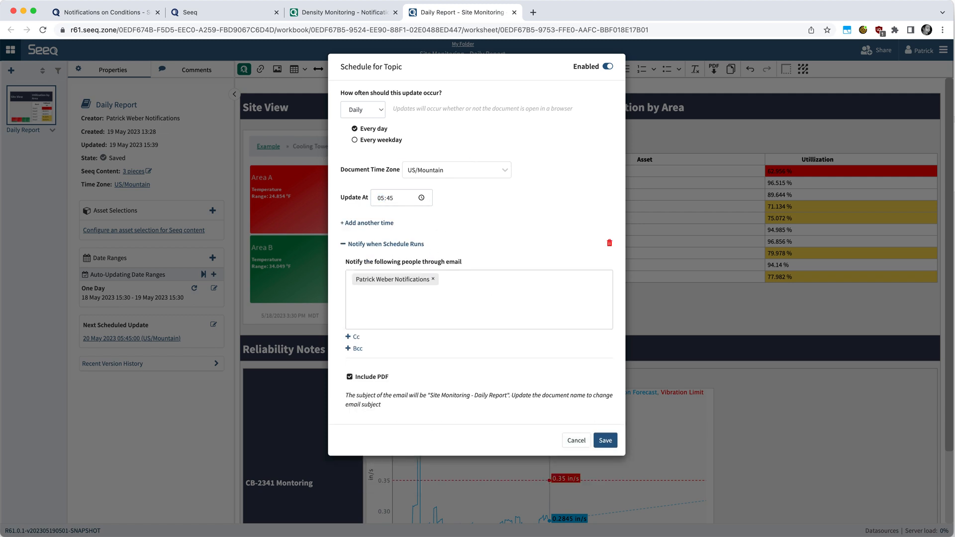
mouse_move(575, 440)
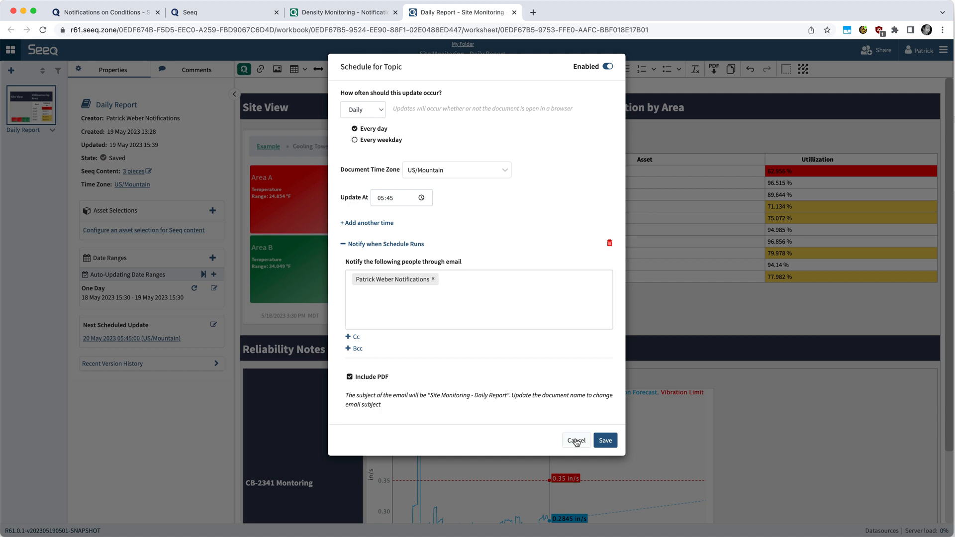
click(575, 441)
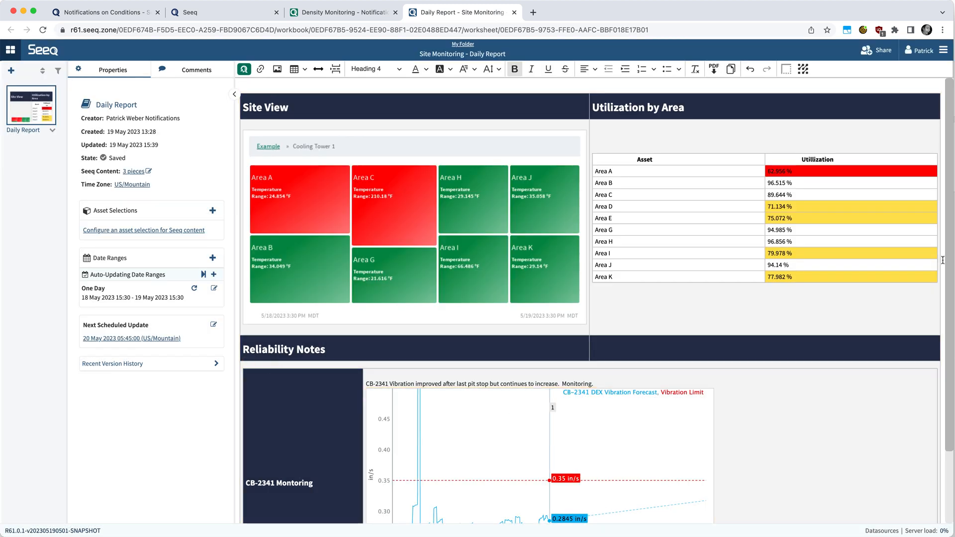
Show Notifications Management's Organizer tab and the Site Monitoring - Daily Report notification's actions
click(920, 50)
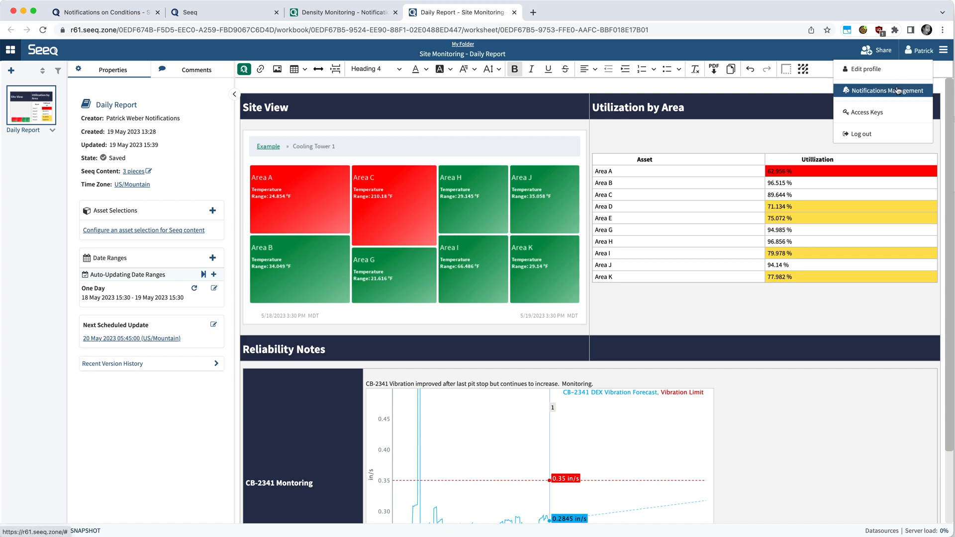
click(888, 90)
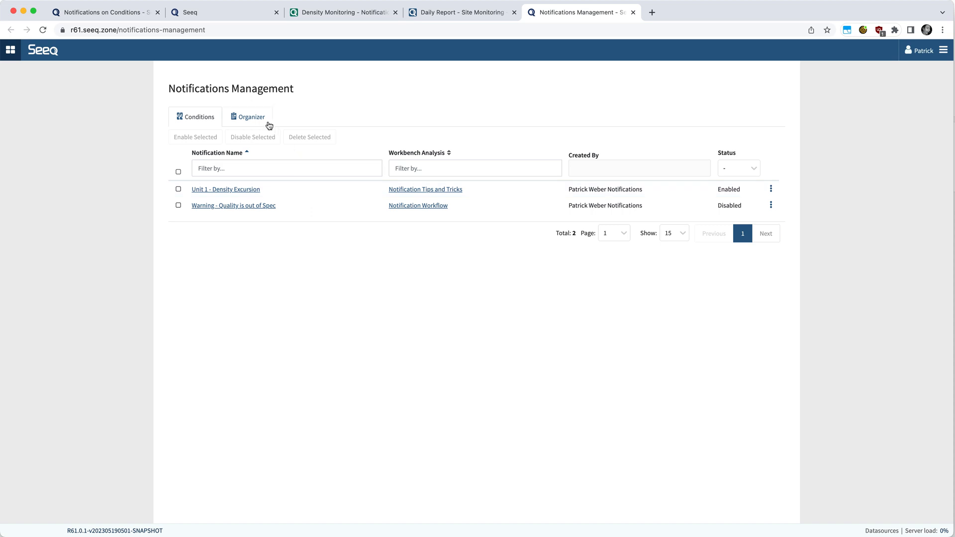
click(247, 117)
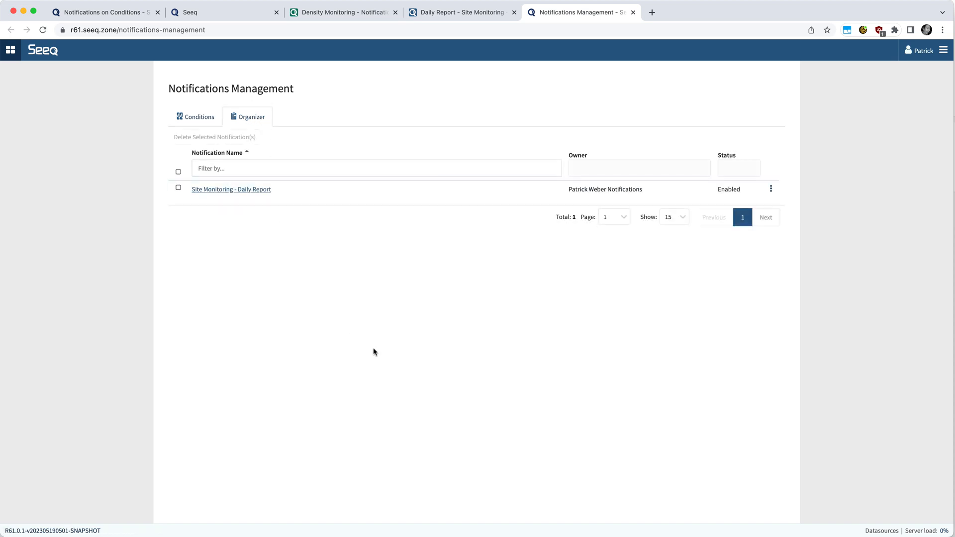
mouse_move(361, 278)
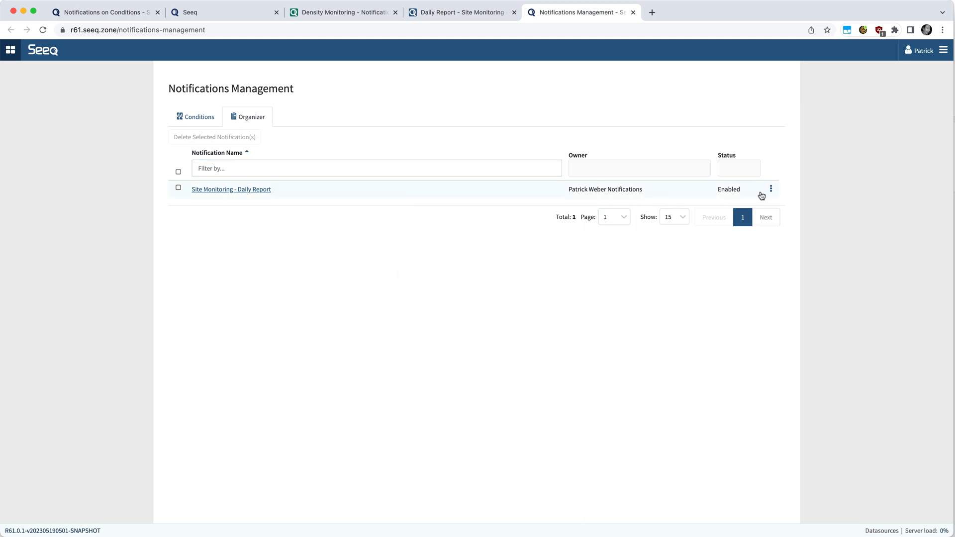
click(771, 189)
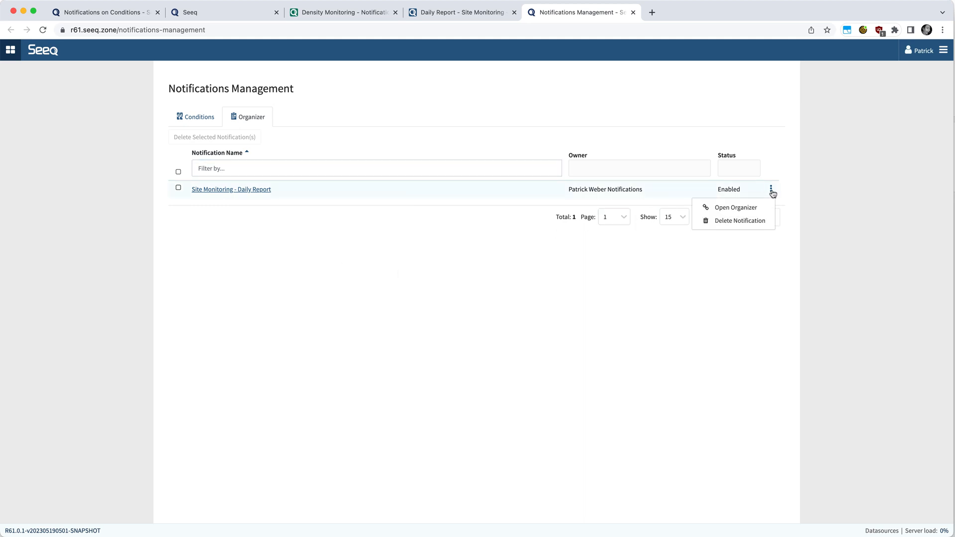
mouse_move(682, 396)
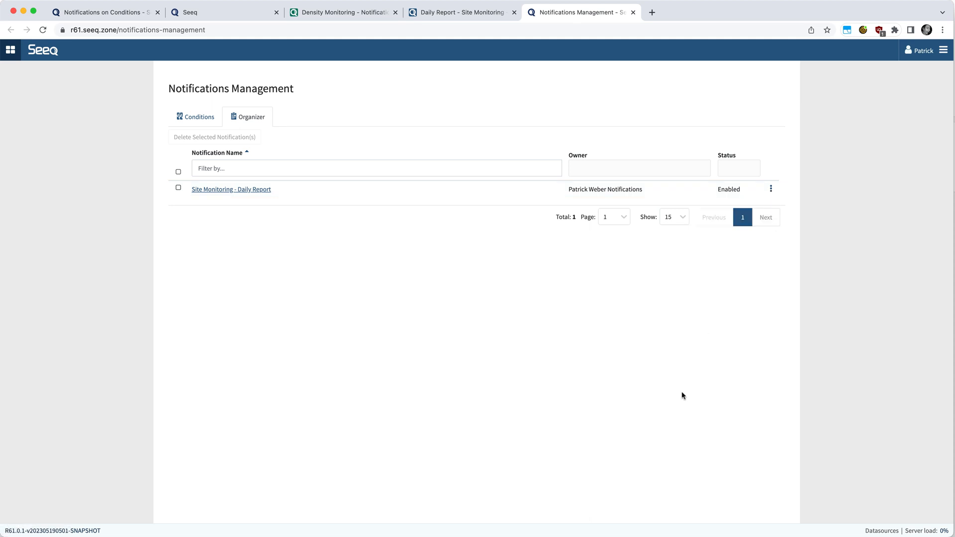
mouse_move(231, 464)
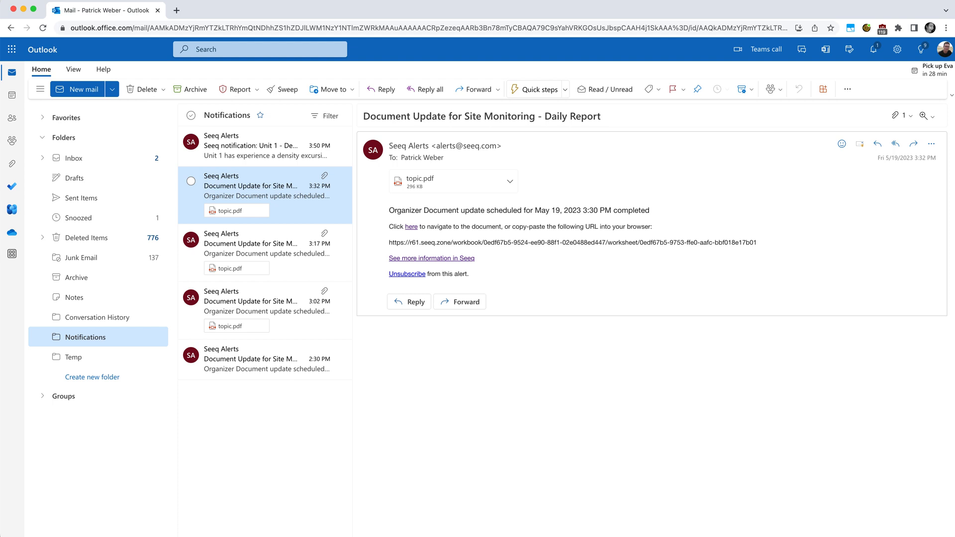
mouse_move(538, 277)
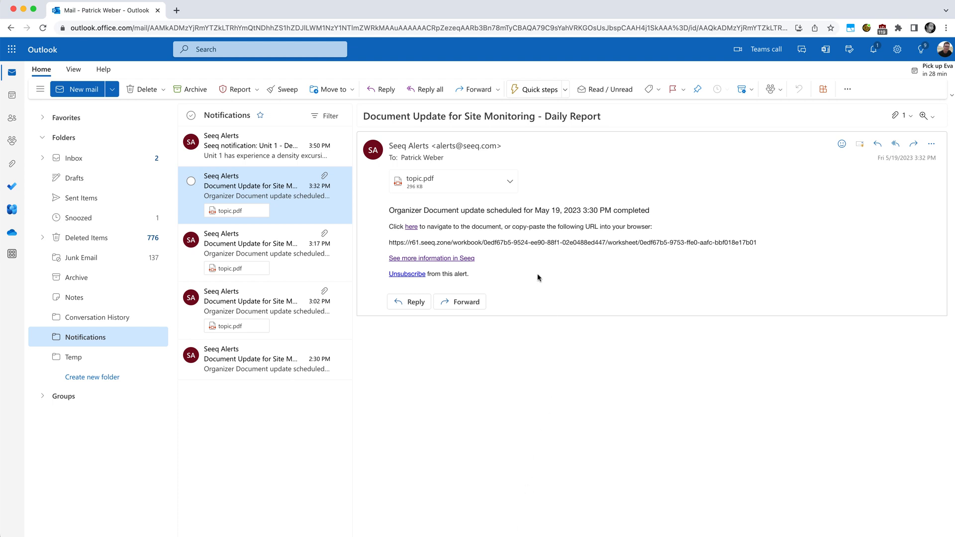
mouse_move(397, 291)
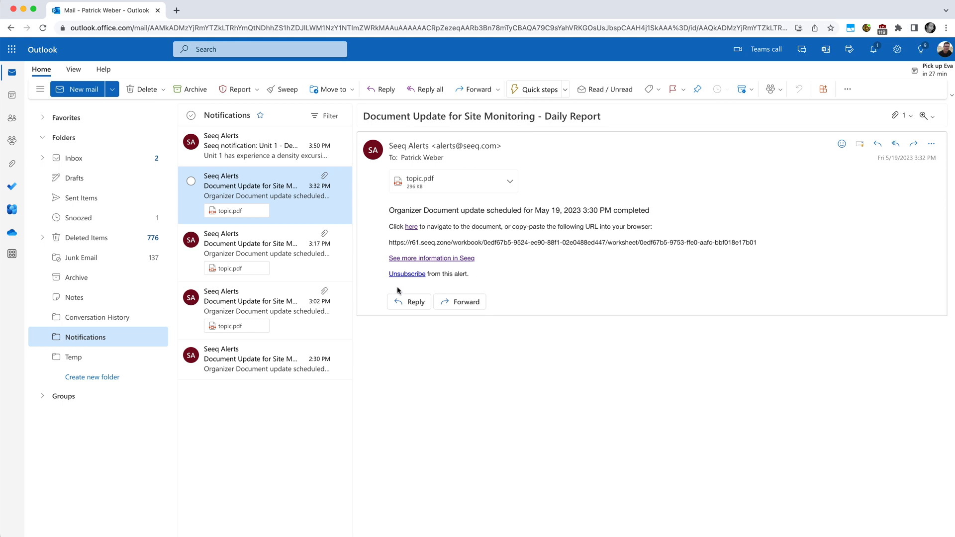
mouse_move(437, 190)
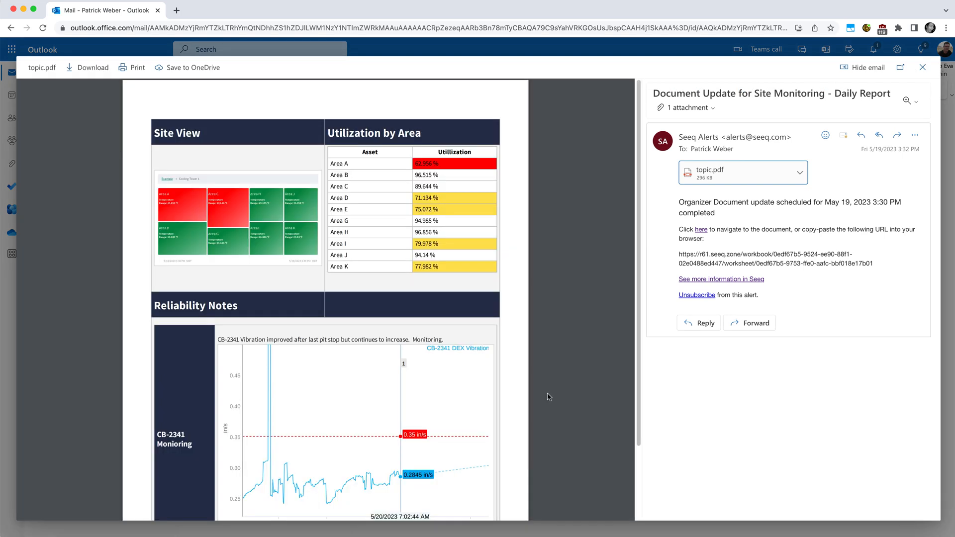
Scroll through the Site Monitoring - Daily Report topic PDF preview in Outlook
scroll(down, 3)
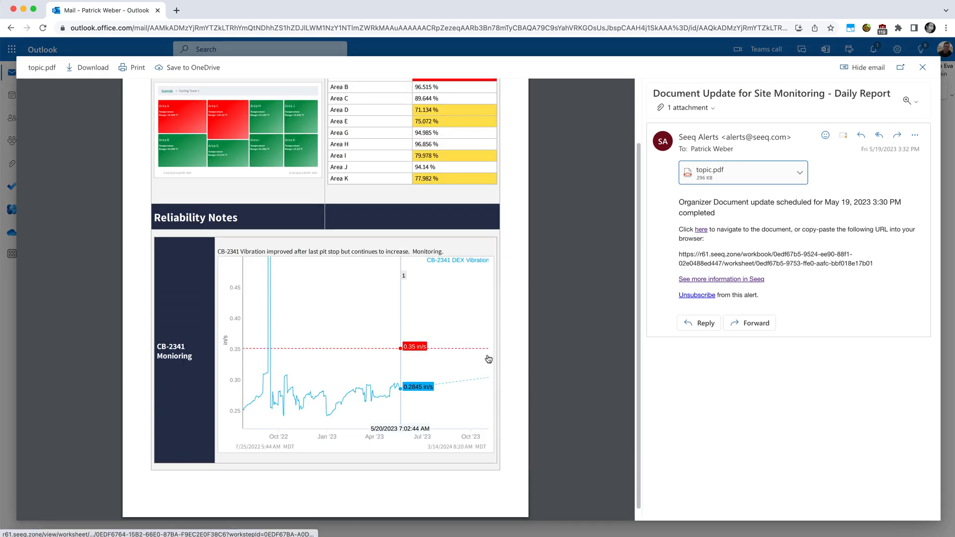